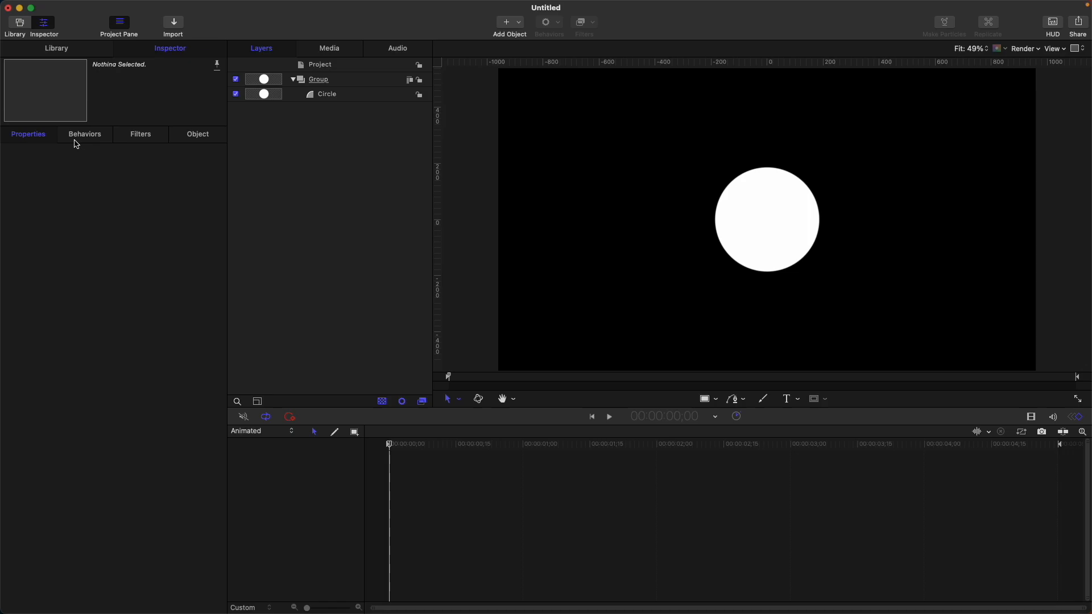
{"action": "mouse_move", "coordinate": [263, 139]}
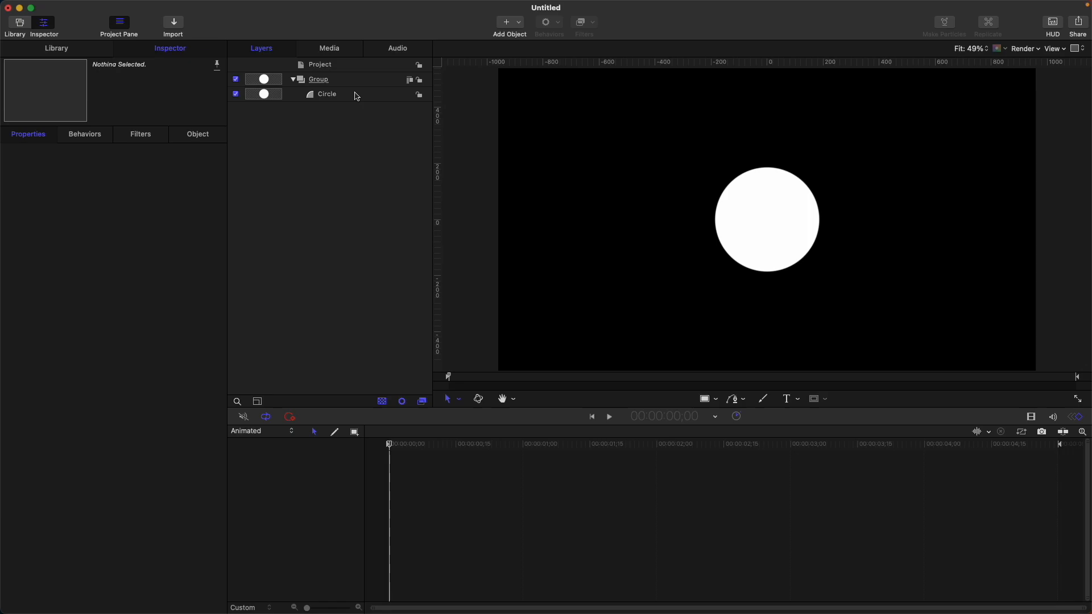
Step: Add an Image Mask to the Circle layer from its context menu
{"action": "left_click", "coordinate": [326, 94]}
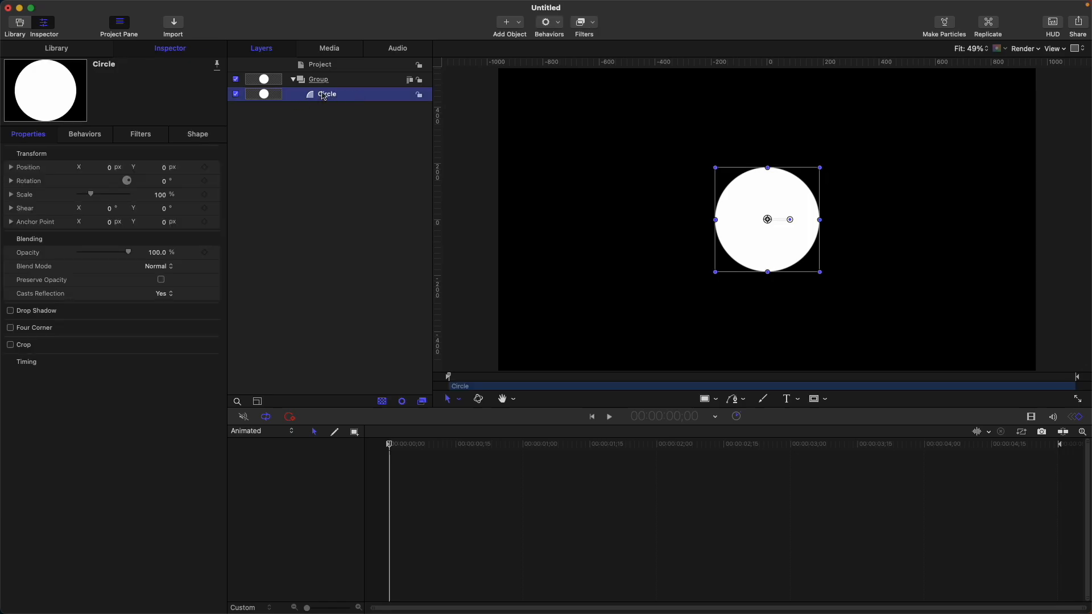
{"action": "right_click", "coordinate": [326, 94]}
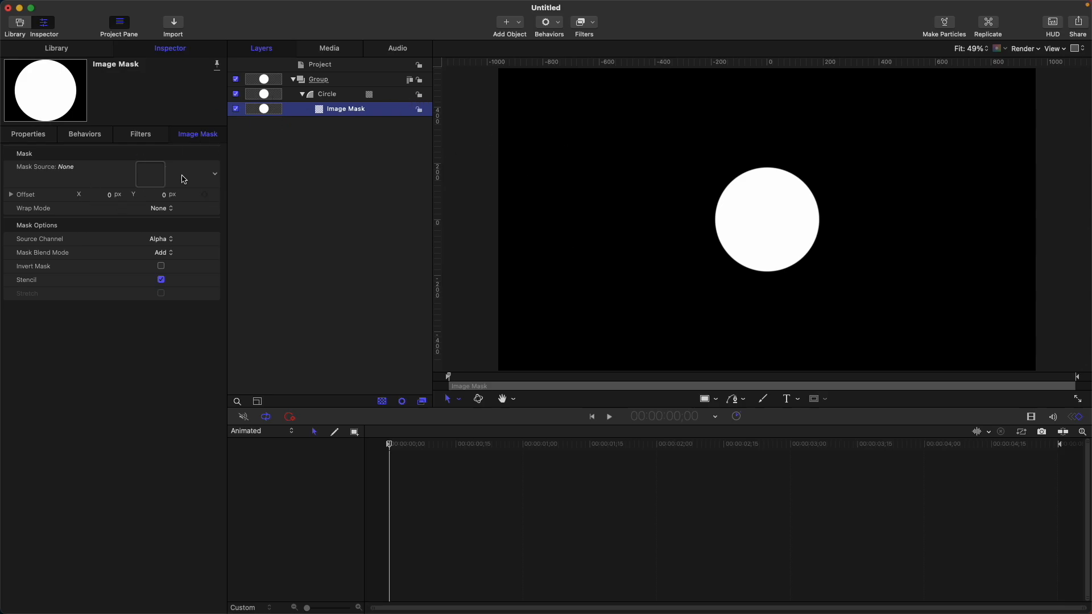
{"action": "mouse_move", "coordinate": [153, 175]}
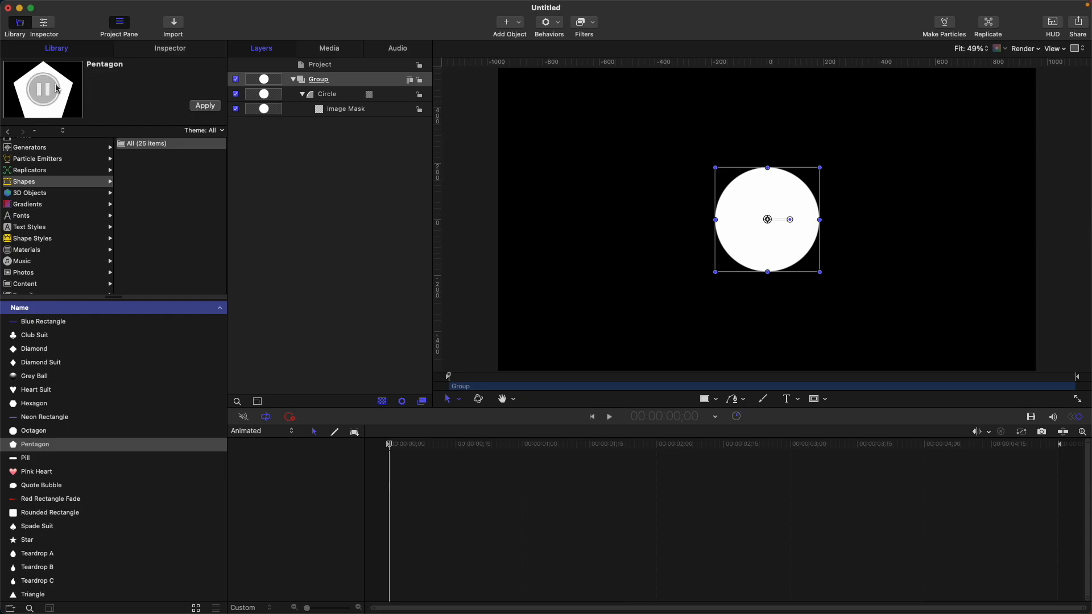
Step: Apply the Pentagon shape from the Library into the group
{"action": "left_click", "coordinate": [204, 104]}
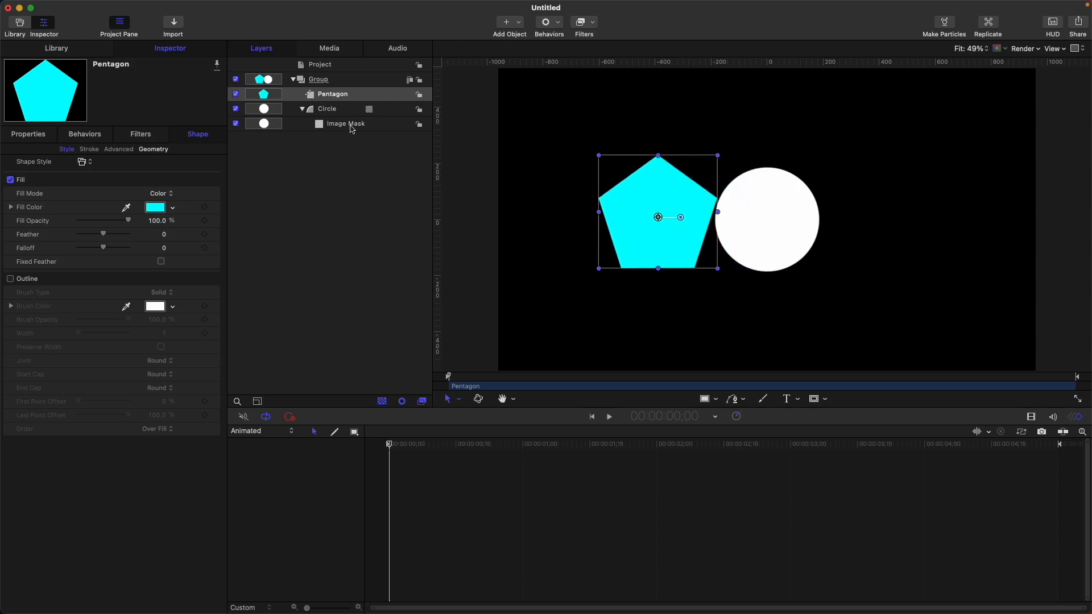
Step: Assign the Pentagon layer as the circle's Image Mask source
{"action": "left_click", "coordinate": [345, 123]}
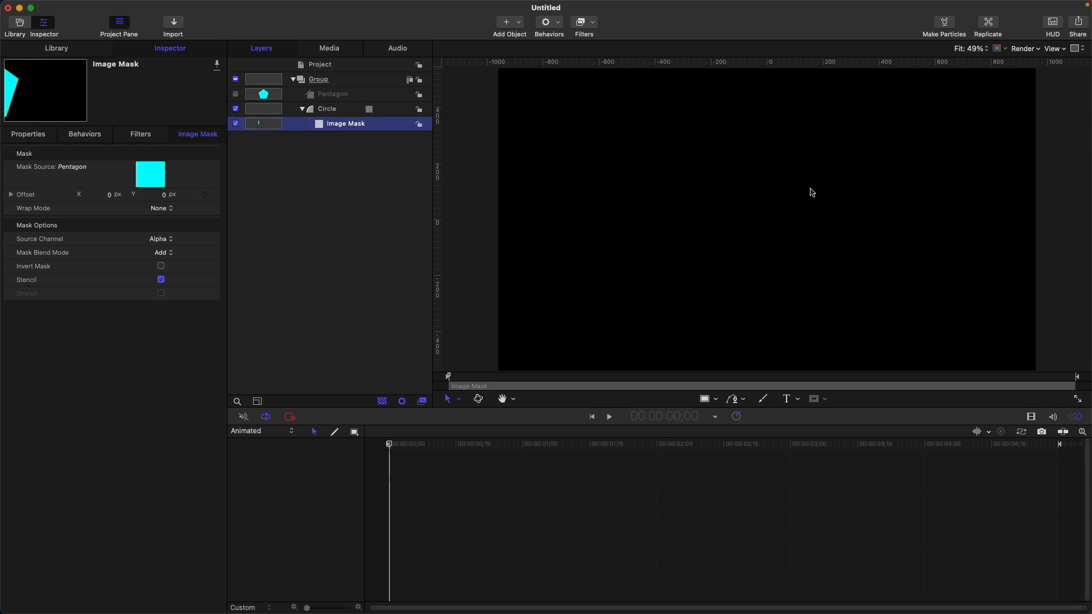
{"action": "mouse_move", "coordinate": [693, 173]}
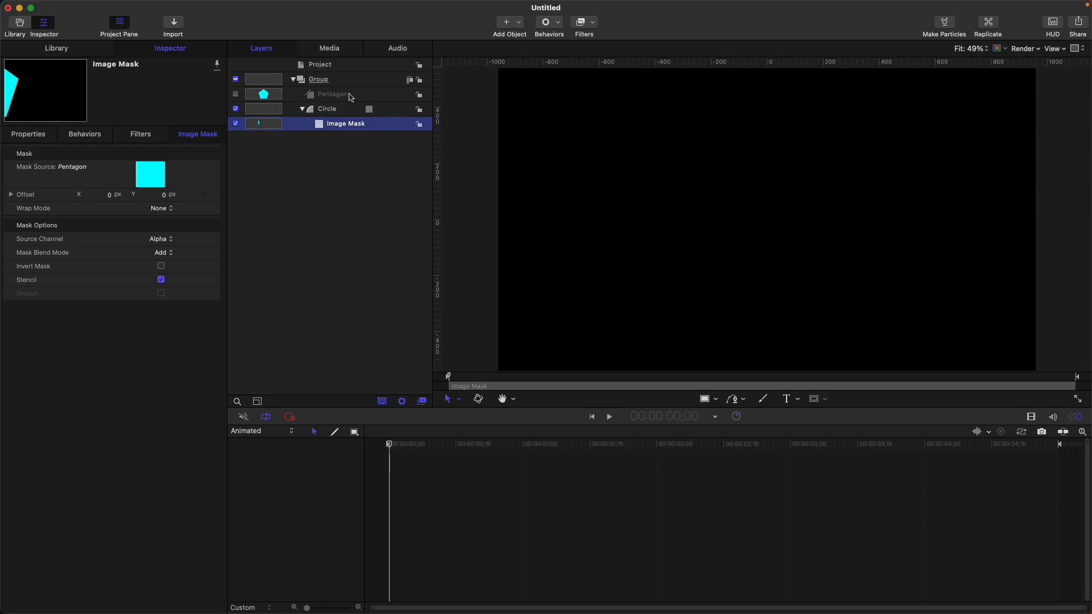
{"action": "left_click", "coordinate": [332, 94]}
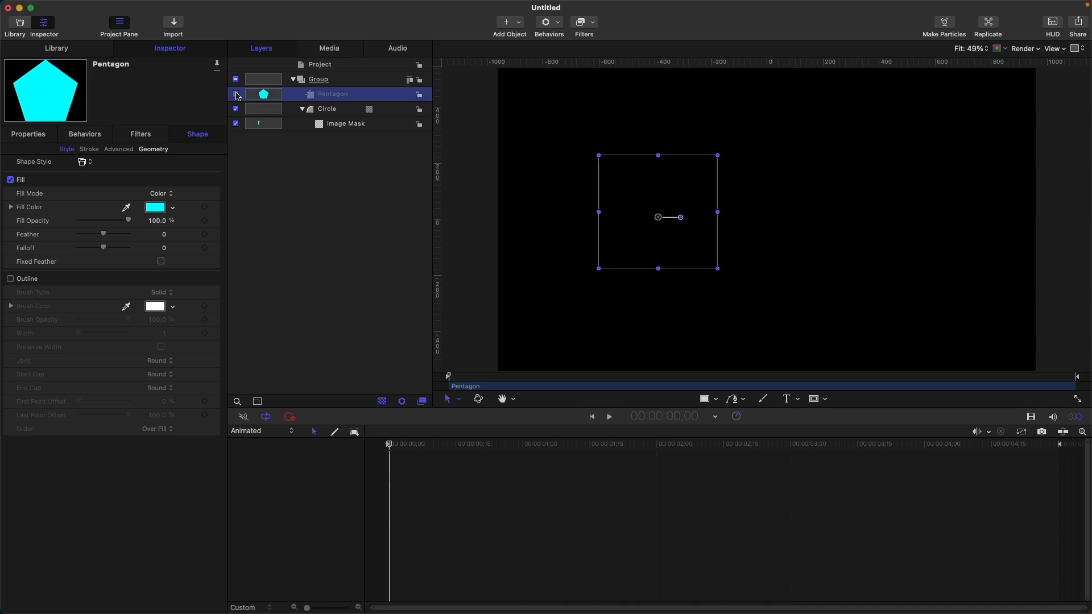
Step: Drag the hidden pentagon in the canvas to center it over the circle
{"action": "left_click", "coordinate": [236, 94]}
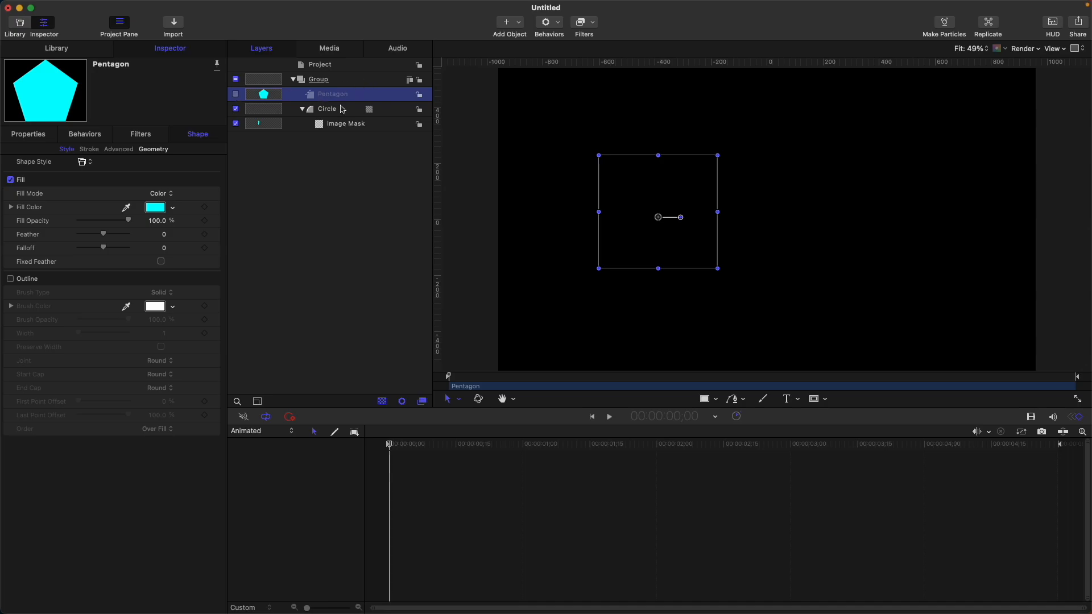
{"action": "mouse_move", "coordinate": [390, 91]}
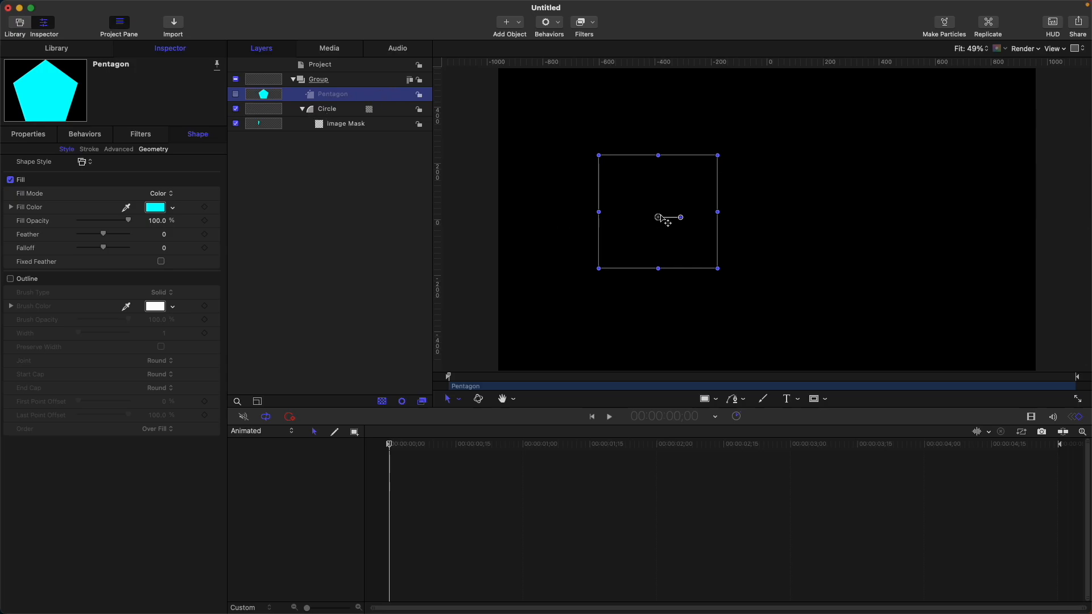
{"action": "left_click", "coordinate": [27, 134]}
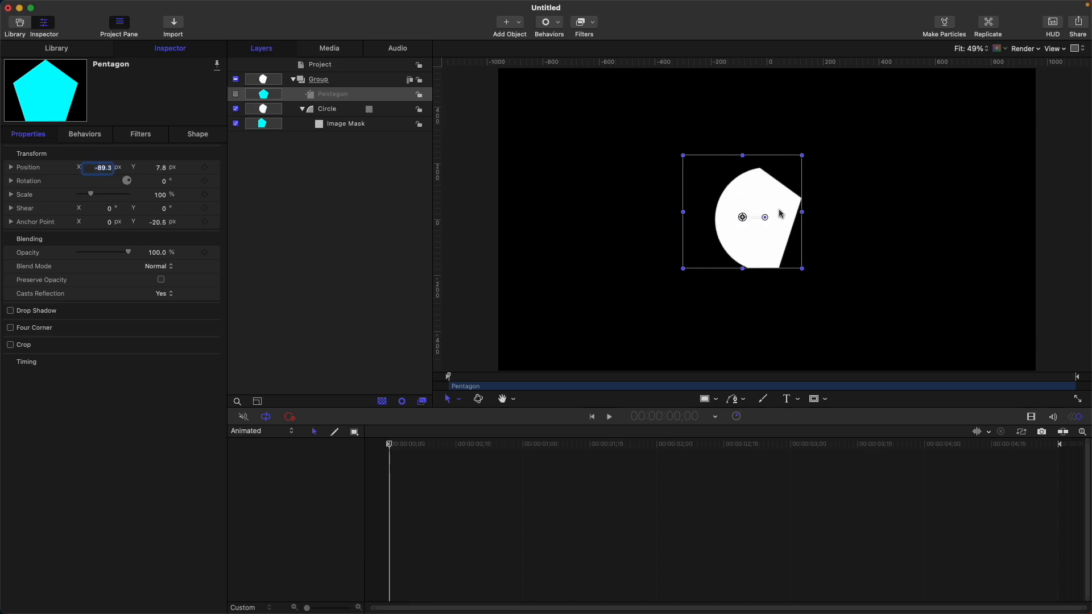
{"action": "mouse_move", "coordinate": [798, 199]}
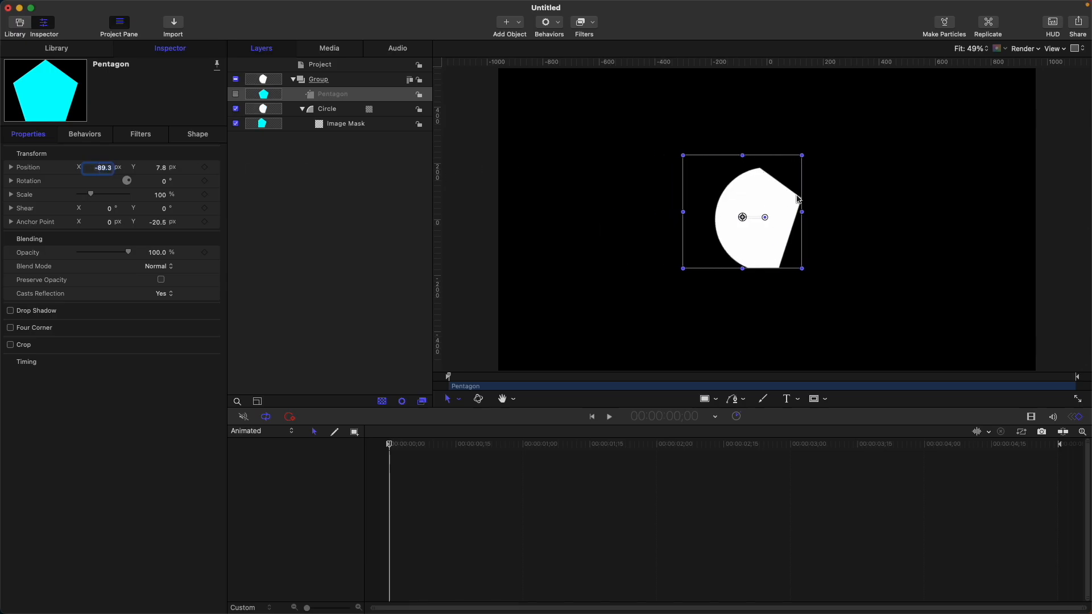
{"action": "left_click_drag", "start_coordinate": [797, 197], "coordinate": [764, 217]}
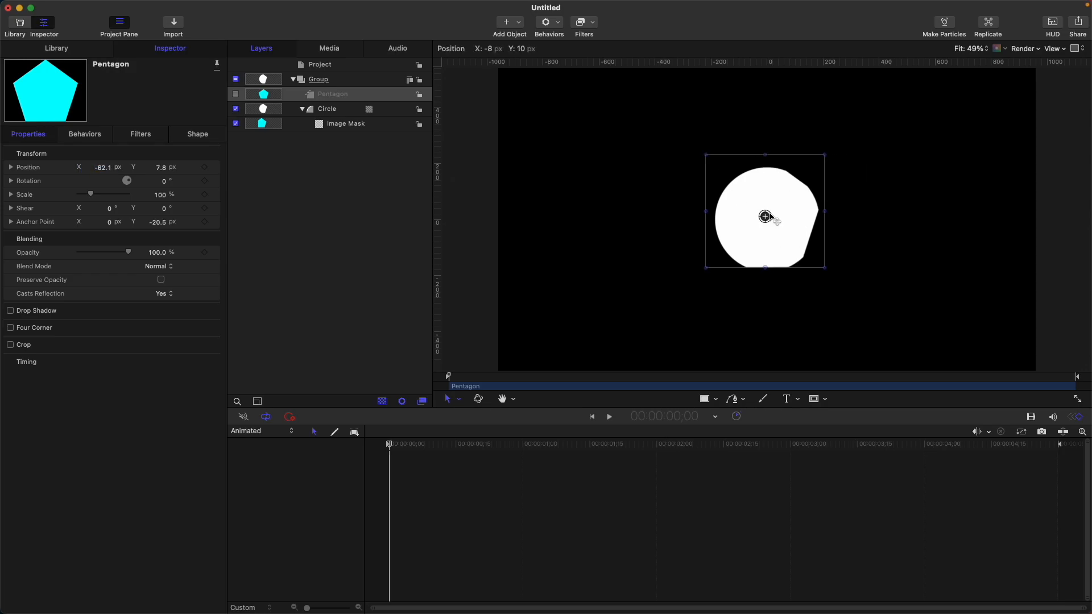
{"action": "left_click_drag", "start_coordinate": [764, 216], "coordinate": [787, 216]}
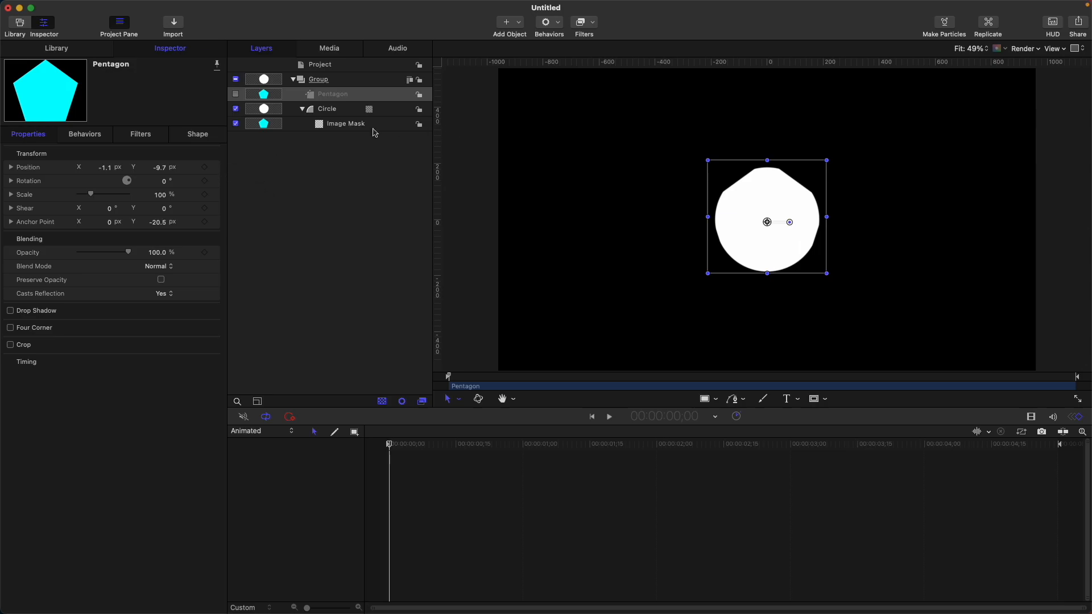
{"action": "mouse_move", "coordinate": [335, 131]}
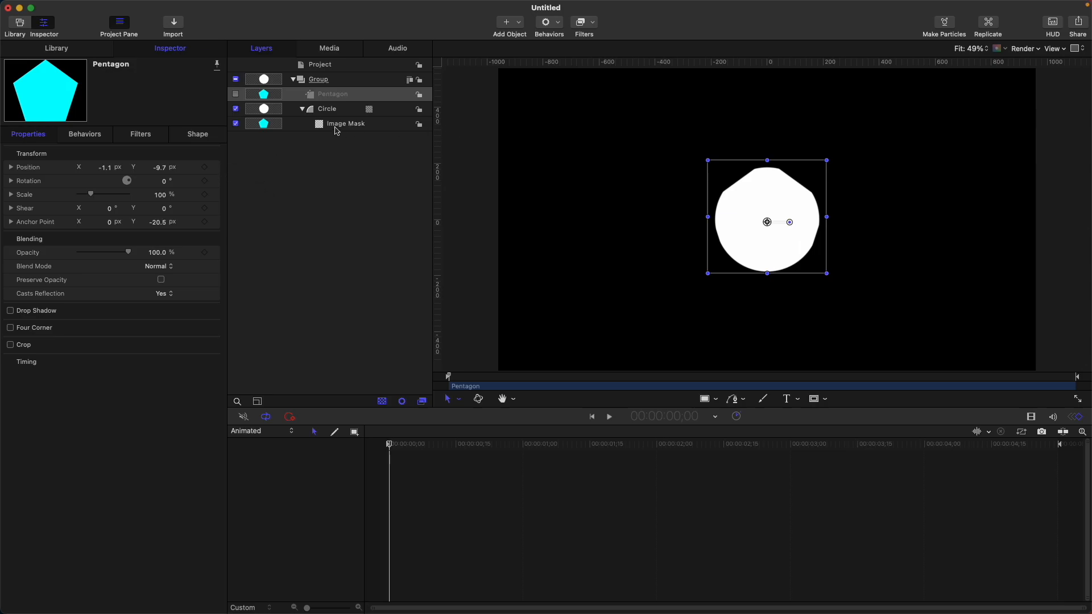
{"action": "mouse_move", "coordinate": [386, 148]}
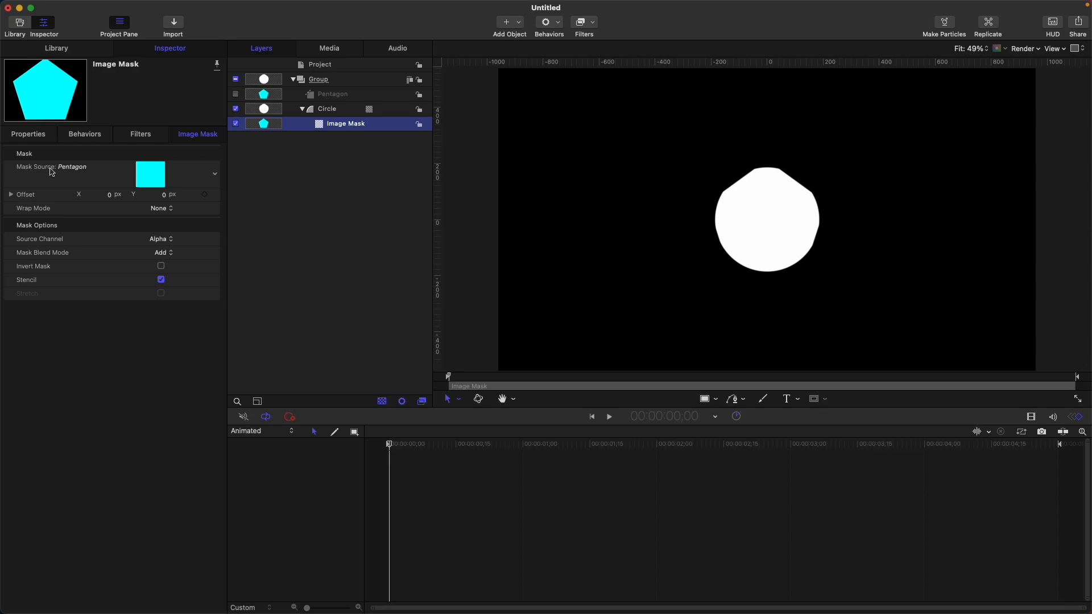
{"action": "mouse_move", "coordinate": [360, 98]}
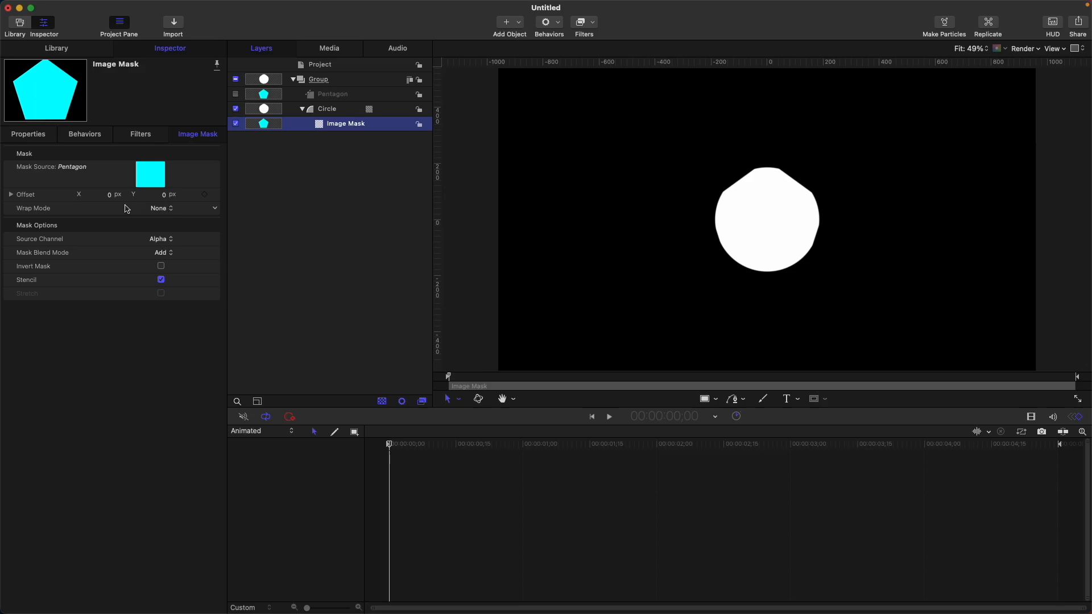
Step: Set the mask Wrap Mode to Repeat and shift its Offset
{"action": "left_click", "coordinate": [164, 208]}
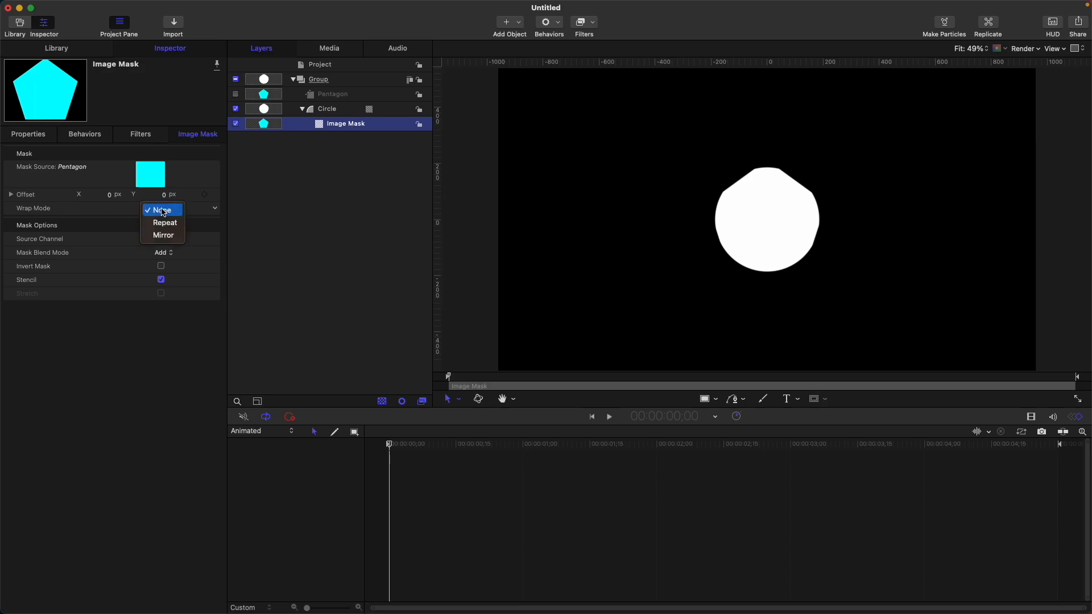
{"action": "mouse_move", "coordinate": [165, 222]}
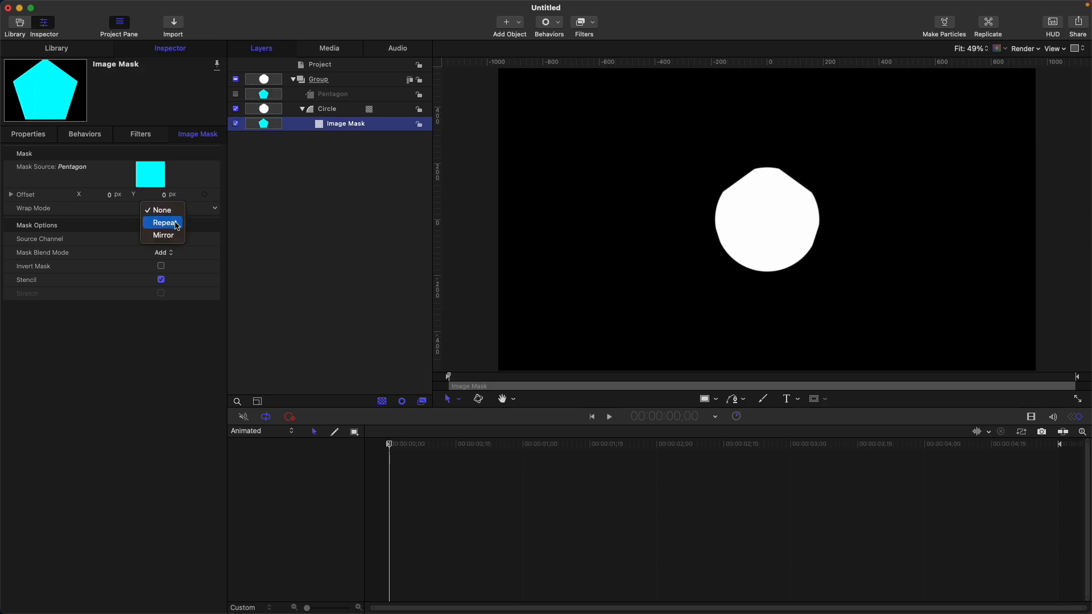
{"action": "left_click", "coordinate": [164, 222]}
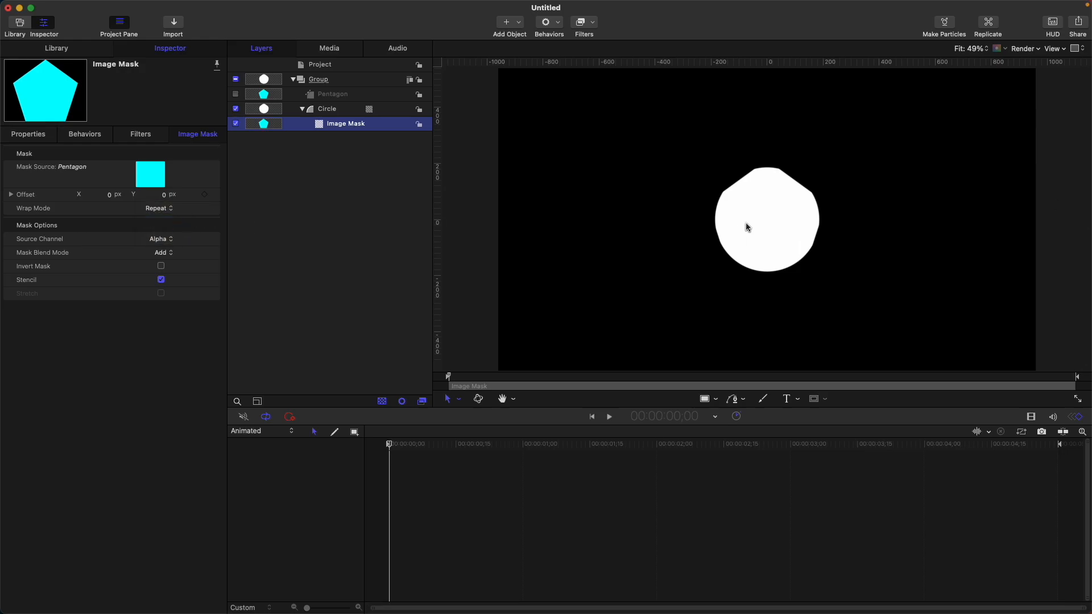
{"action": "mouse_move", "coordinate": [756, 208]}
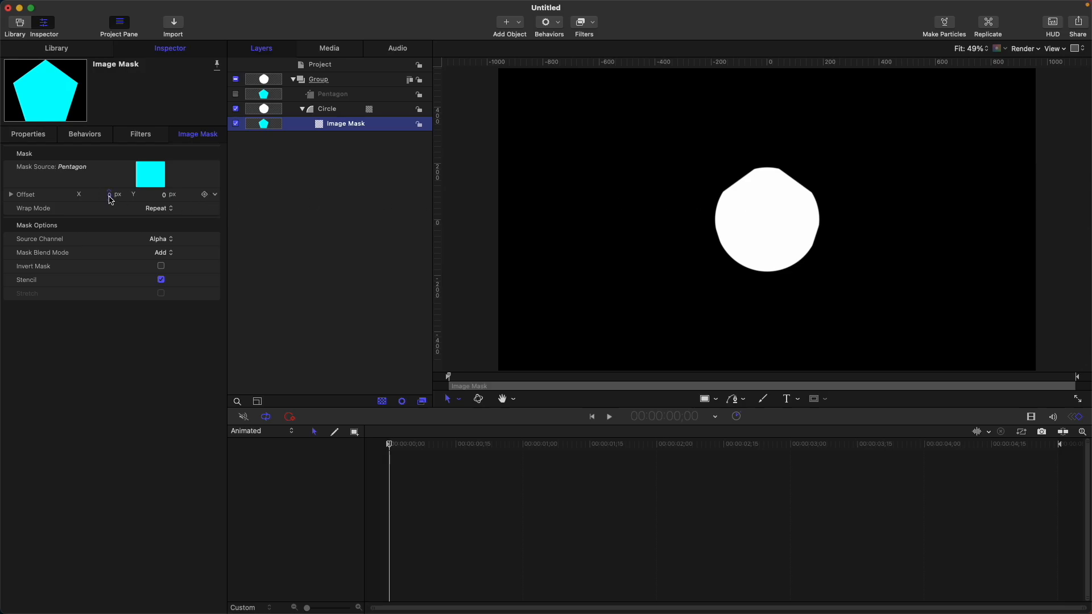
{"action": "left_click_drag", "start_coordinate": [109, 194], "coordinate": [96, 195]}
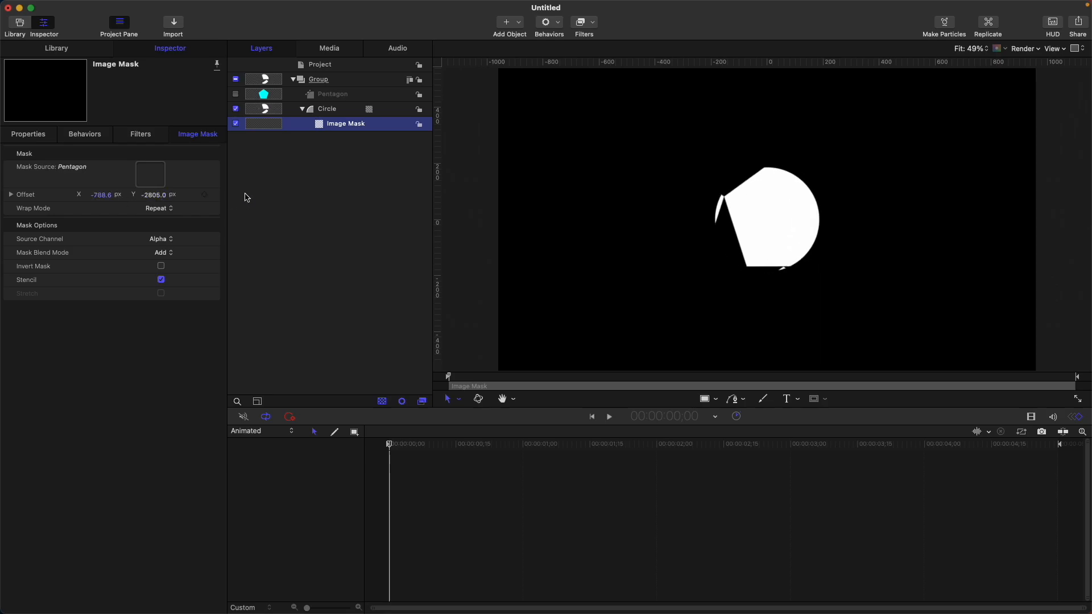
Step: Set Wrap Mode to Mirror and try Offset Y values 76, -88 and -352
{"action": "left_click", "coordinate": [158, 208]}
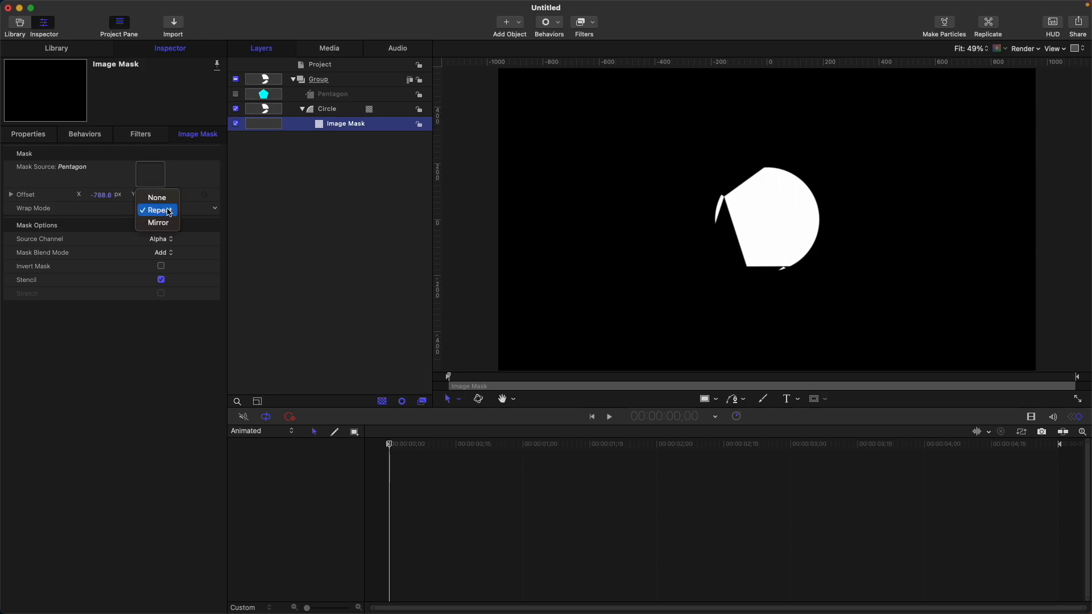
{"action": "left_click", "coordinate": [158, 221]}
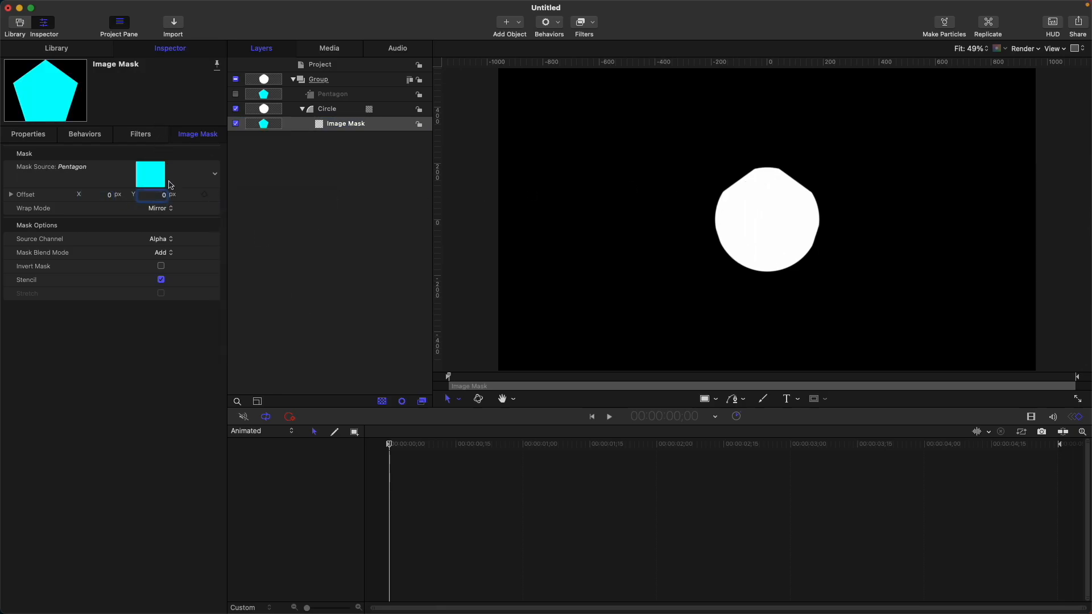
{"action": "type", "text": "76.0"}
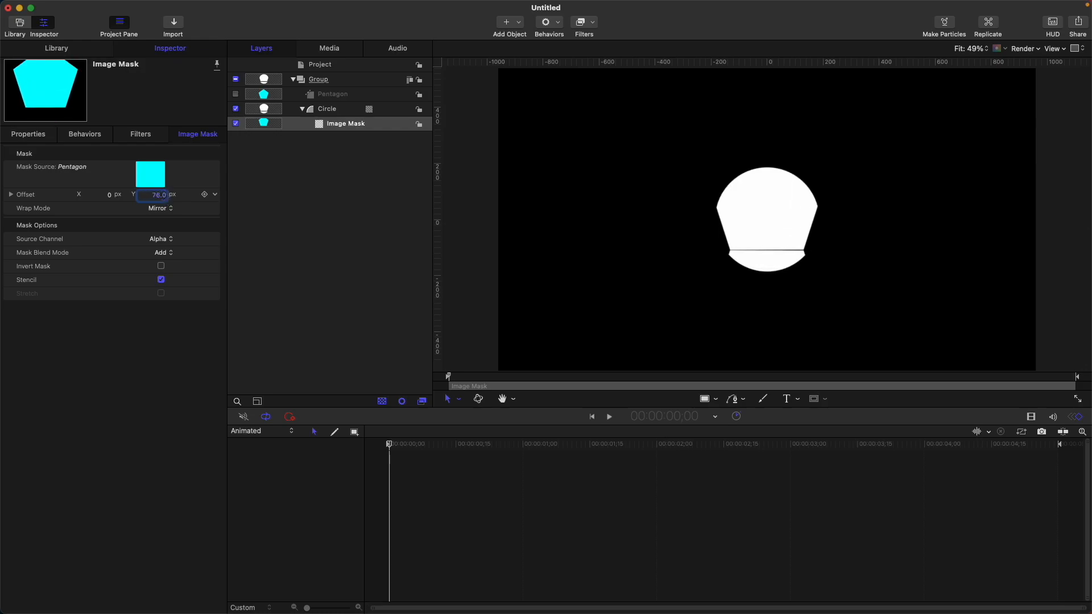
{"action": "type", "text": "-88.0"}
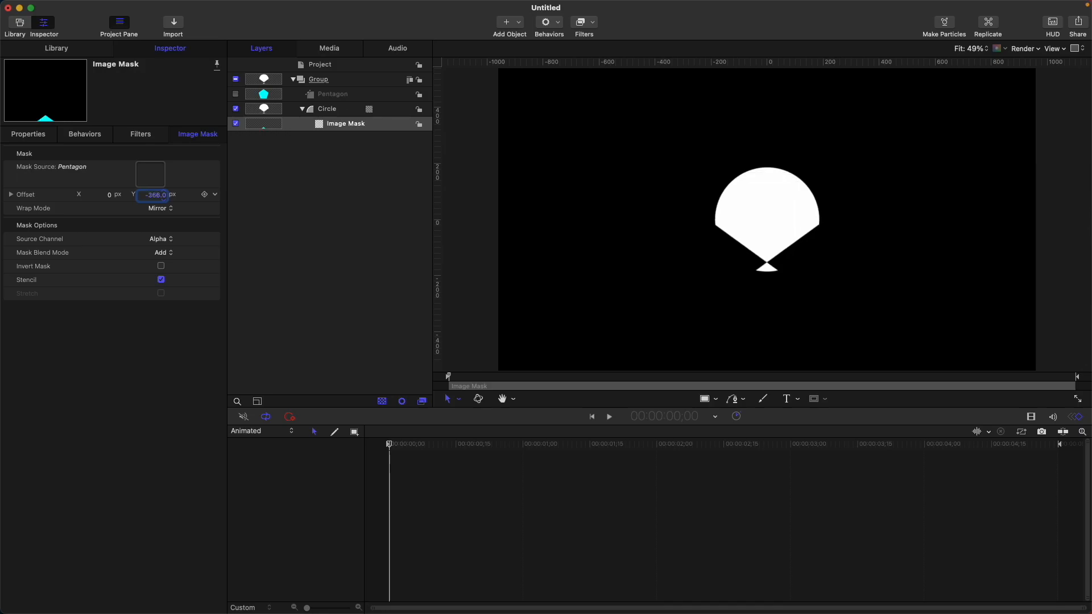
{"action": "type", "text": "-352.0"}
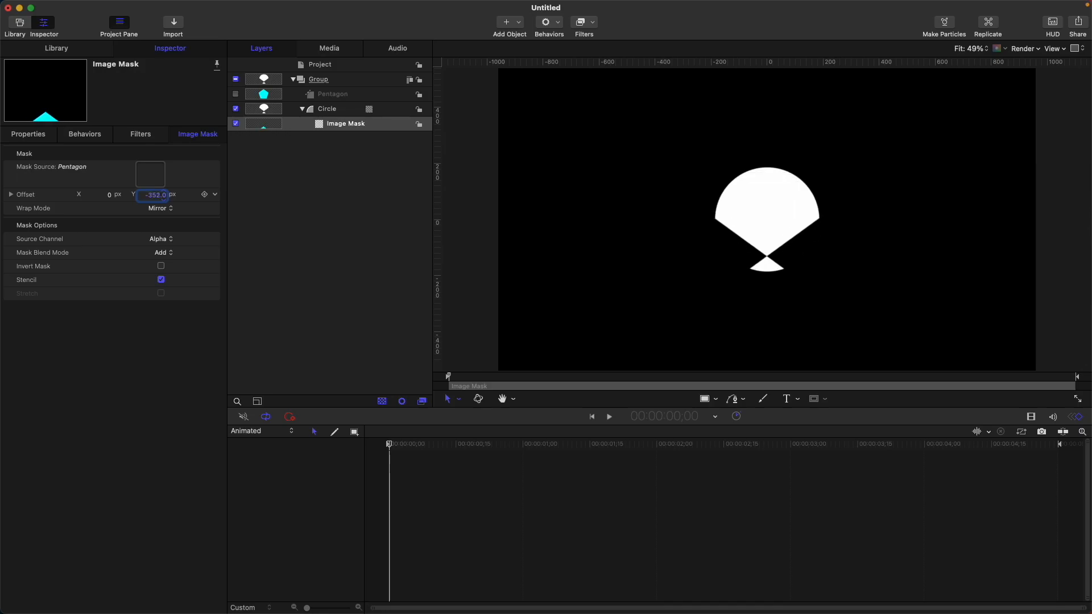
Step: Reset the mask Offset parameter back to zero
{"action": "left_click", "coordinate": [214, 195]}
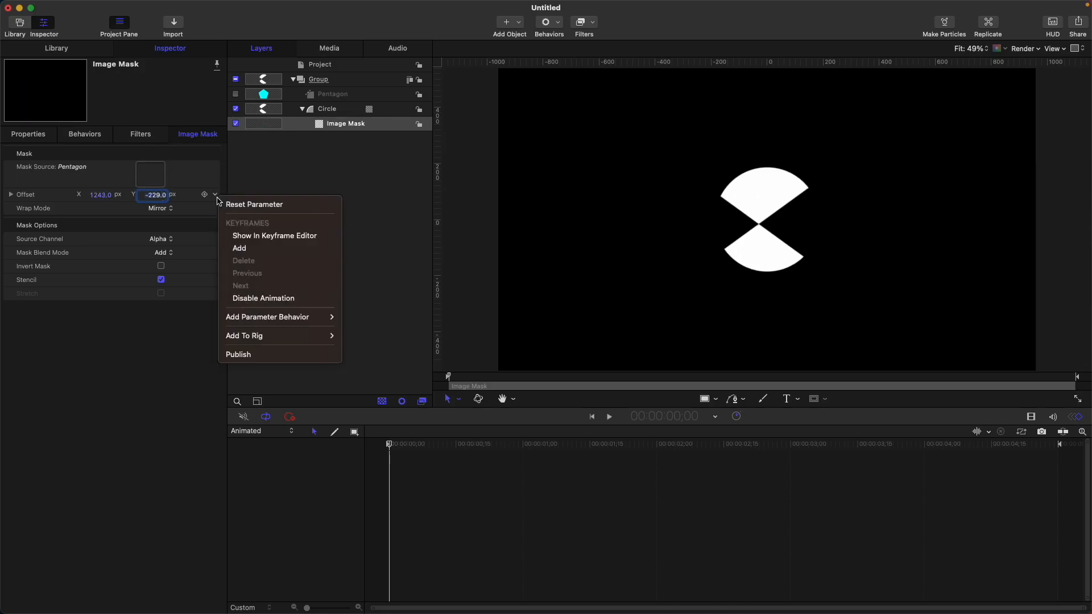
{"action": "left_click", "coordinate": [255, 204]}
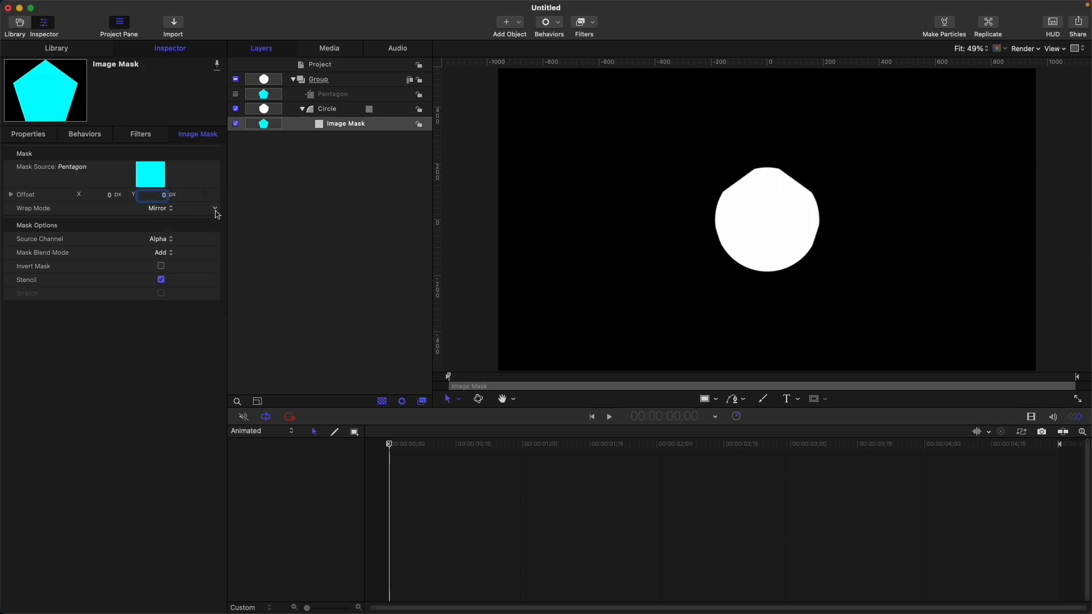
Step: Set Wrap Mode to None and the Source Channel to Blue, then Red
{"action": "left_click", "coordinate": [159, 208]}
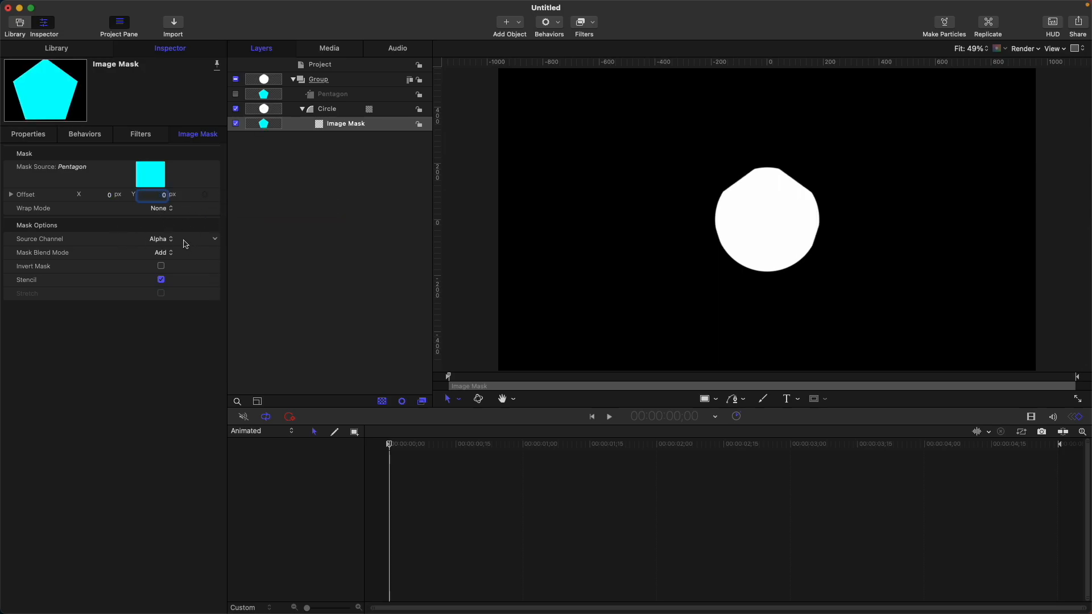
{"action": "mouse_move", "coordinate": [154, 242]}
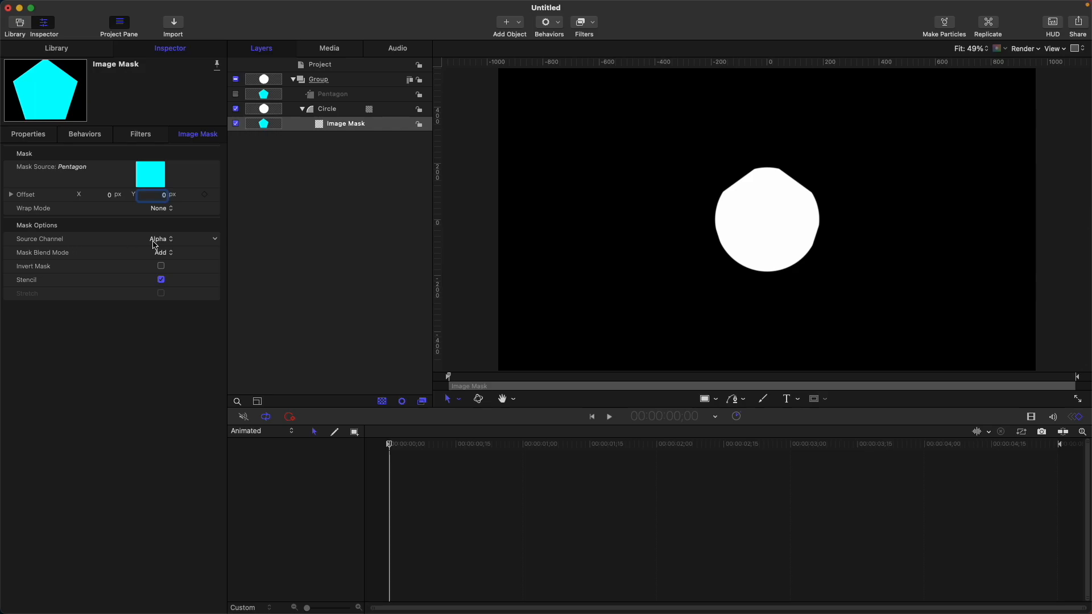
{"action": "mouse_move", "coordinate": [368, 115]}
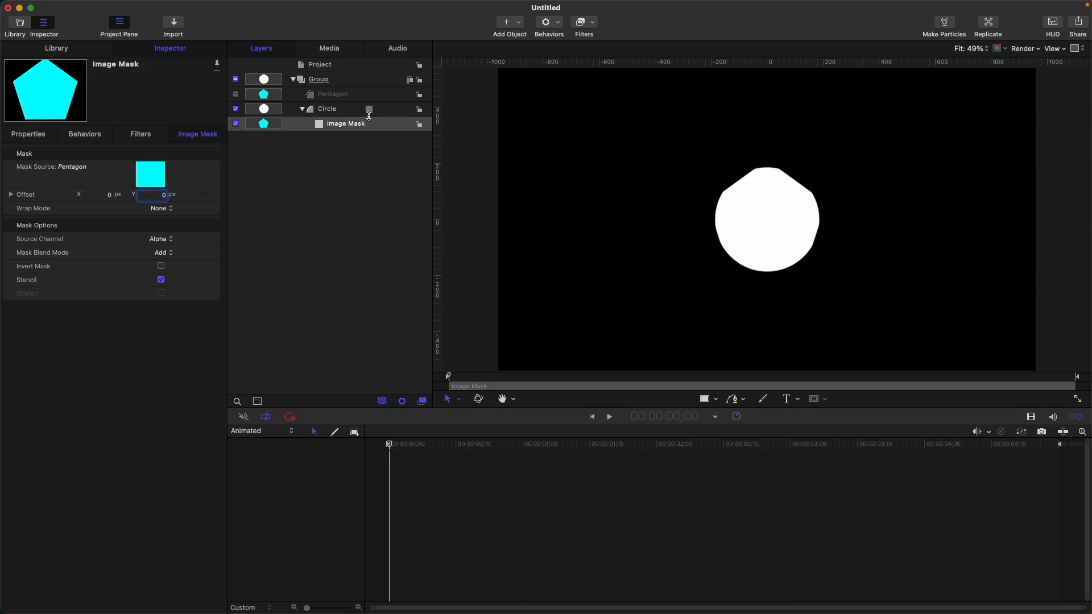
{"action": "mouse_move", "coordinate": [343, 100]}
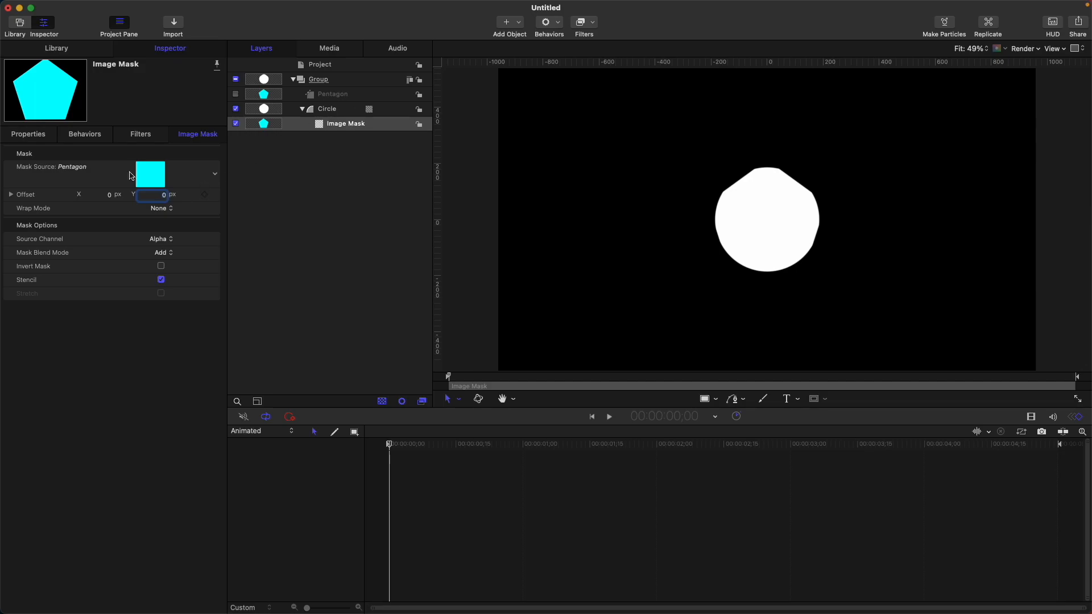
{"action": "left_click", "coordinate": [163, 239]}
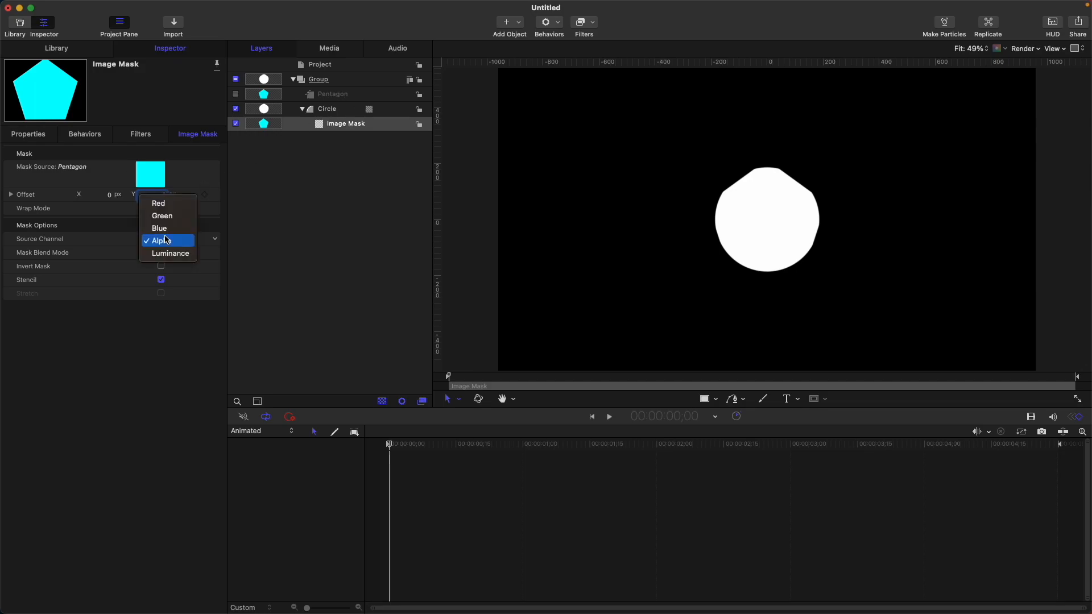
{"action": "mouse_move", "coordinate": [165, 203]}
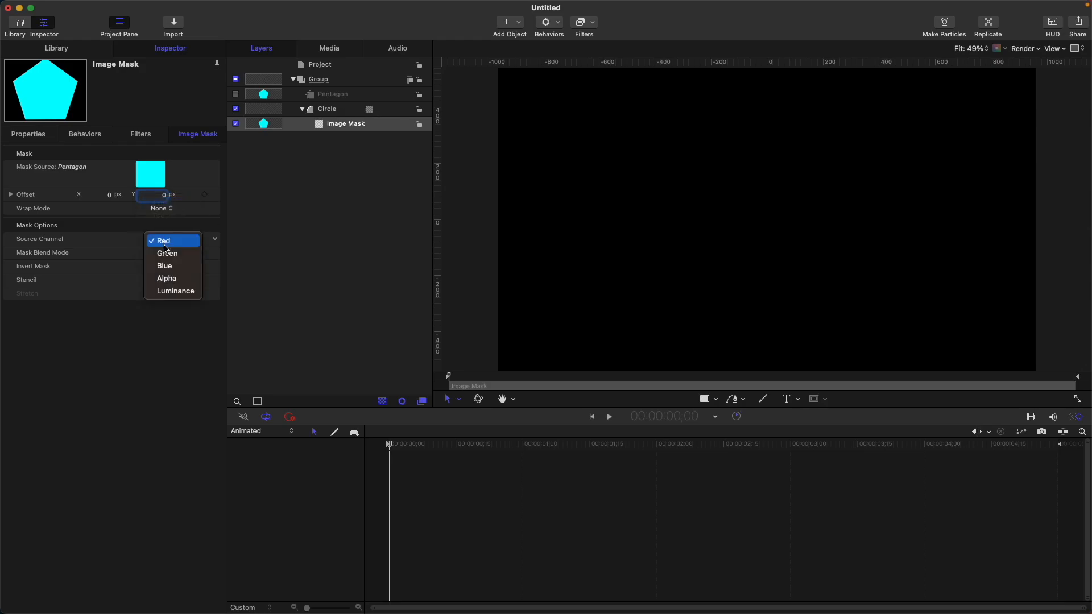
{"action": "left_click", "coordinate": [165, 265]}
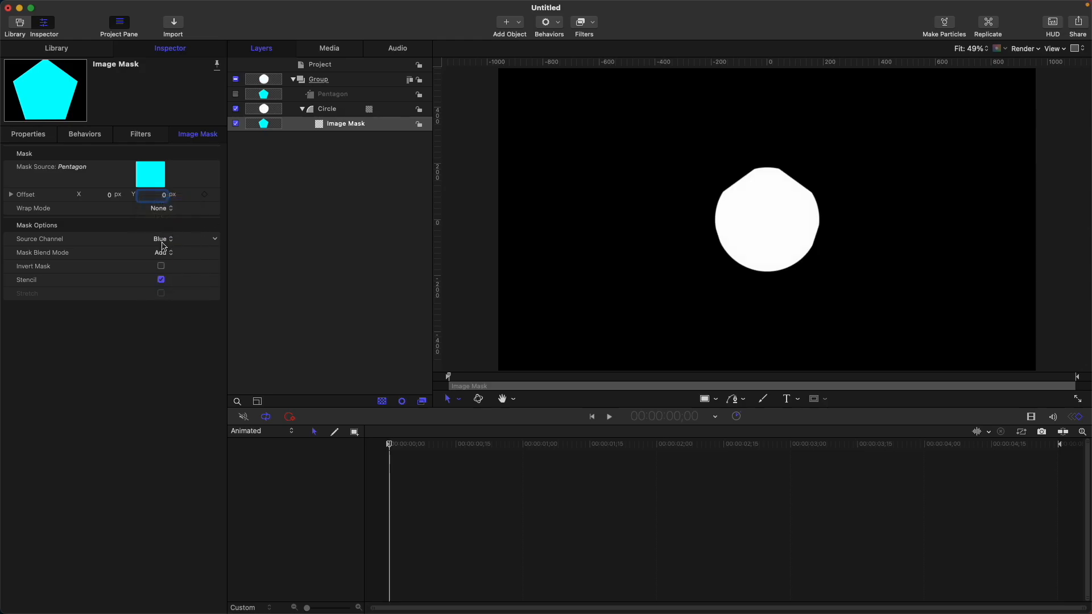
{"action": "left_click", "coordinate": [162, 239]}
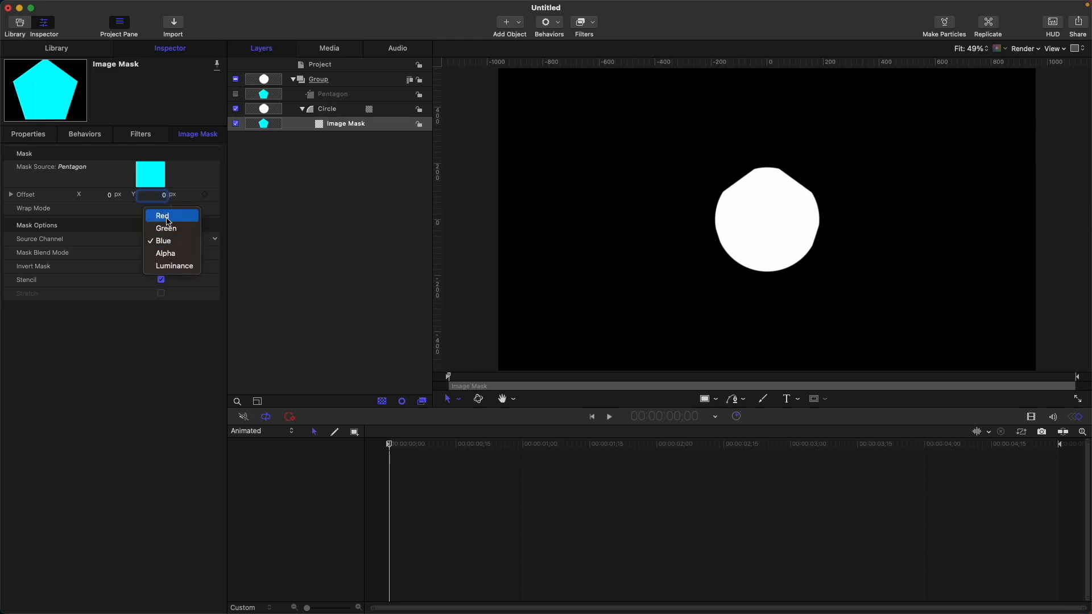
{"action": "left_click", "coordinate": [162, 215]}
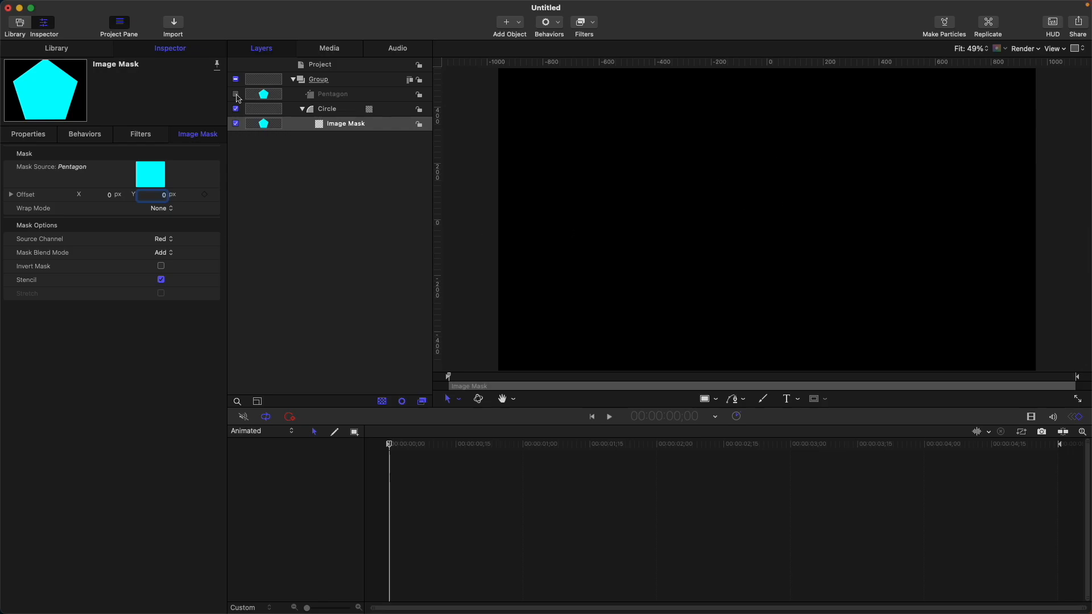
Step: Show the Pentagon layer and inspect its cyan fill colour
{"action": "left_click", "coordinate": [333, 95]}
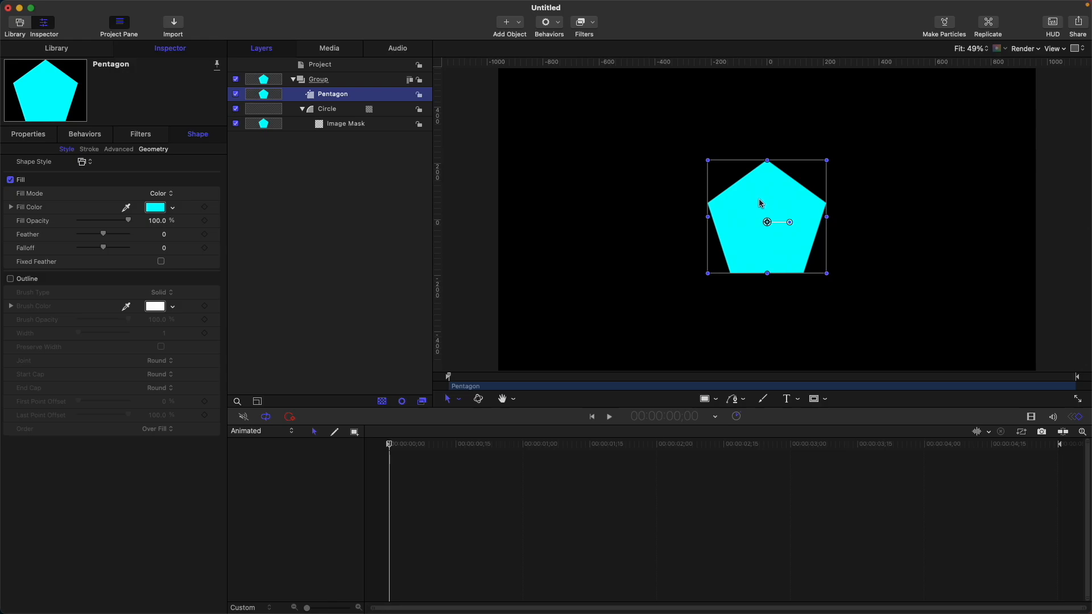
{"action": "left_click", "coordinate": [154, 207]}
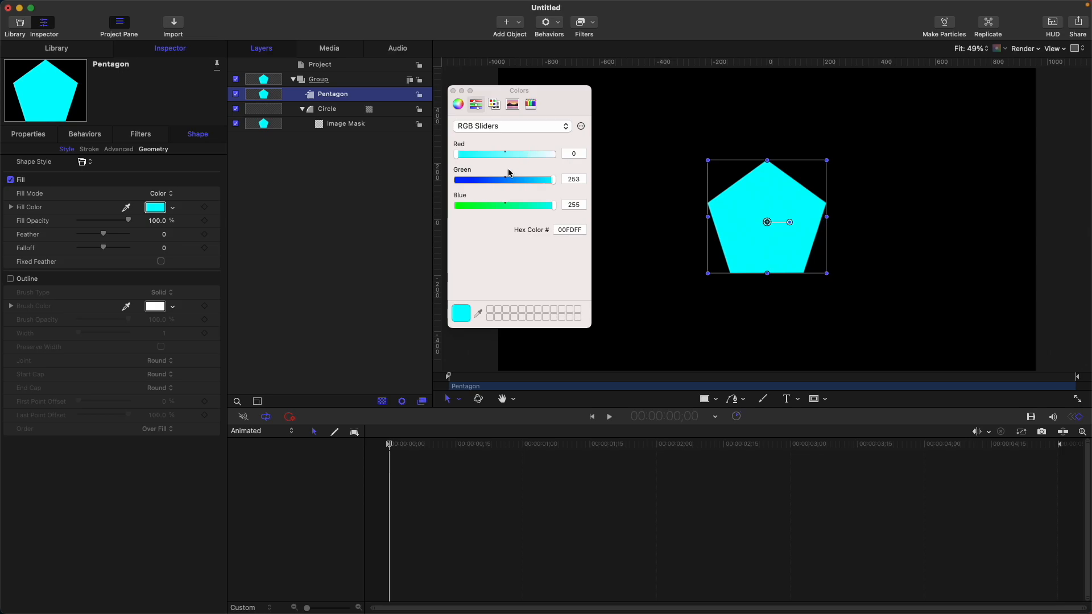
{"action": "mouse_move", "coordinate": [567, 205]}
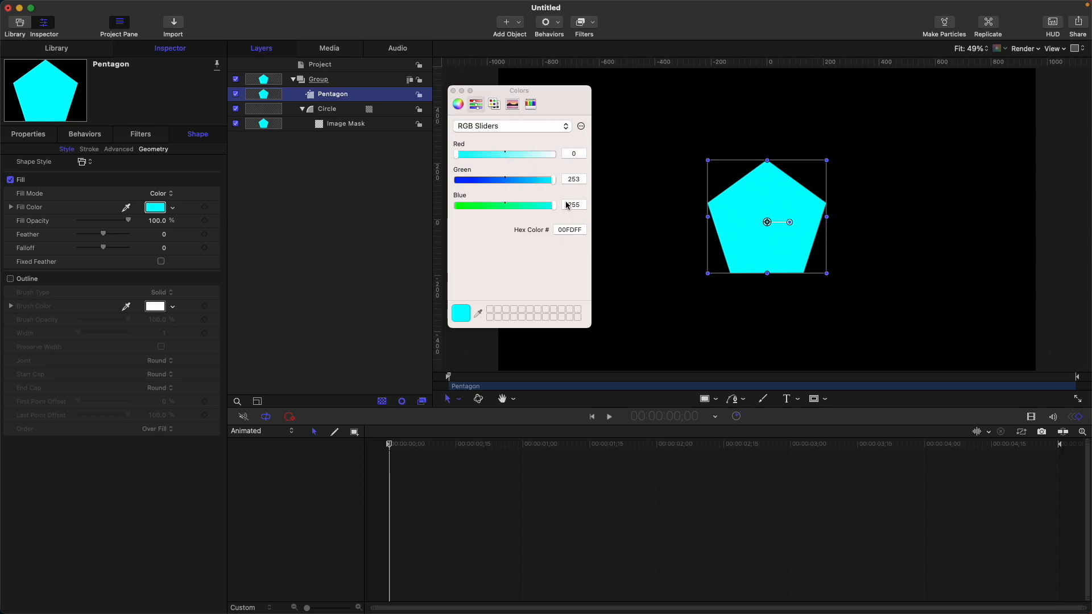
{"action": "left_click", "coordinate": [346, 123]}
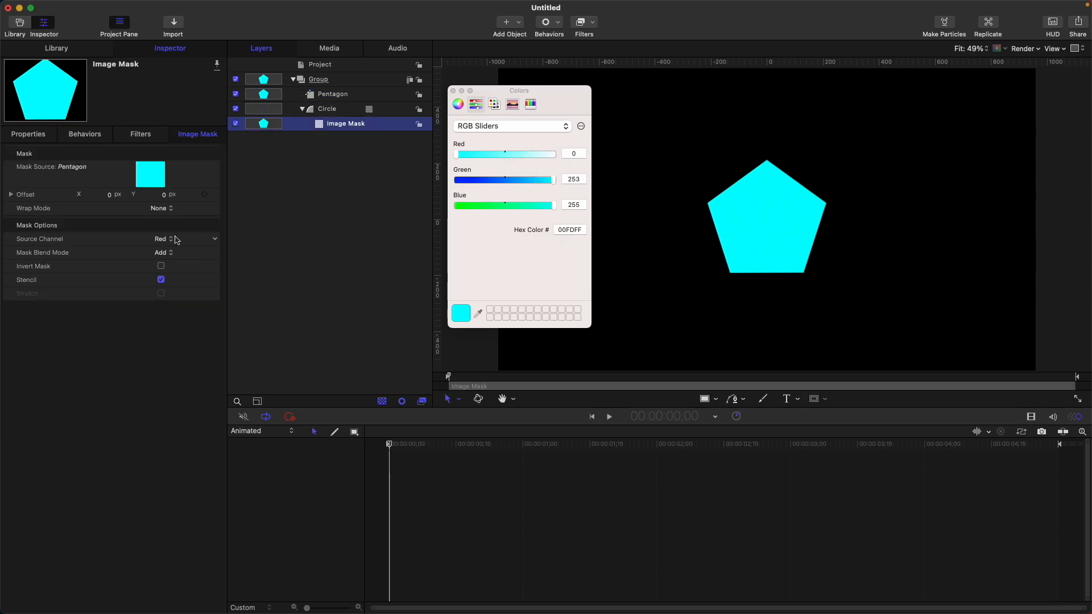
Step: Set the mask Source Channel to Green, then Blue
{"action": "left_click", "coordinate": [164, 239]}
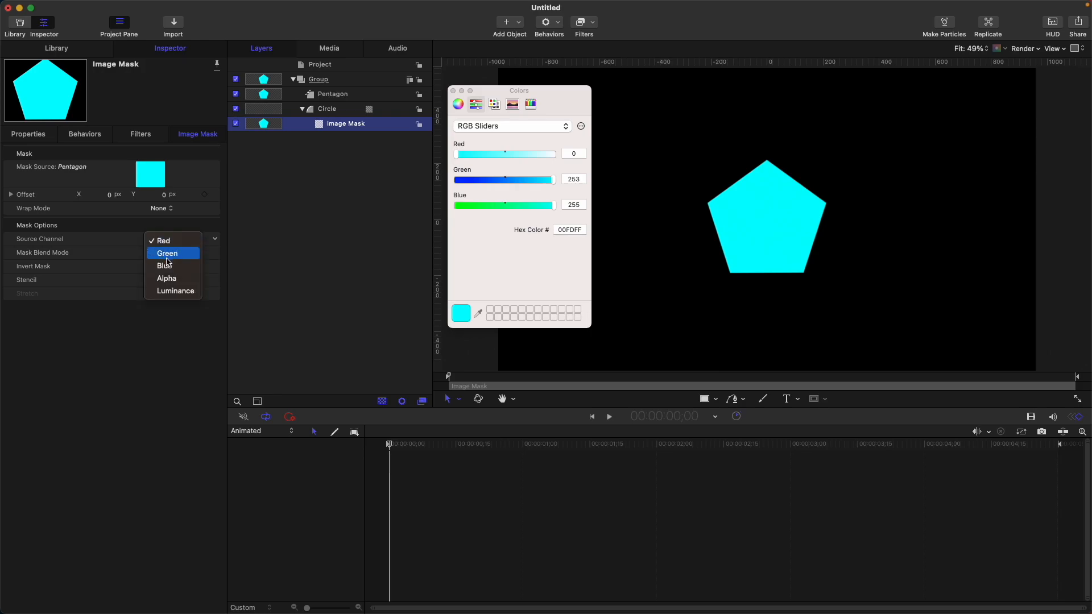
{"action": "left_click", "coordinate": [167, 252]}
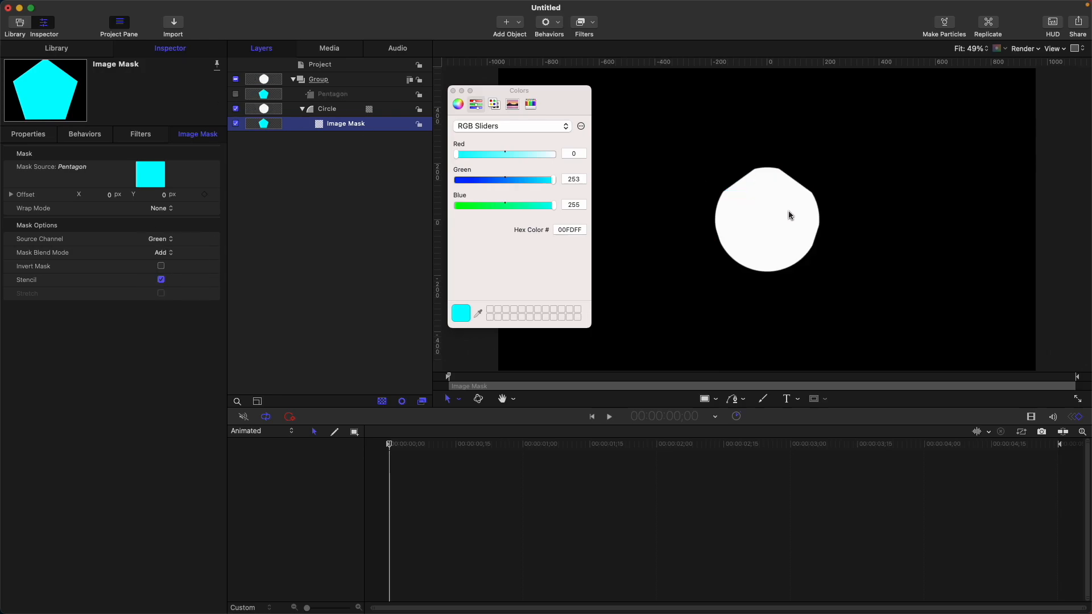
{"action": "mouse_move", "coordinate": [829, 230]}
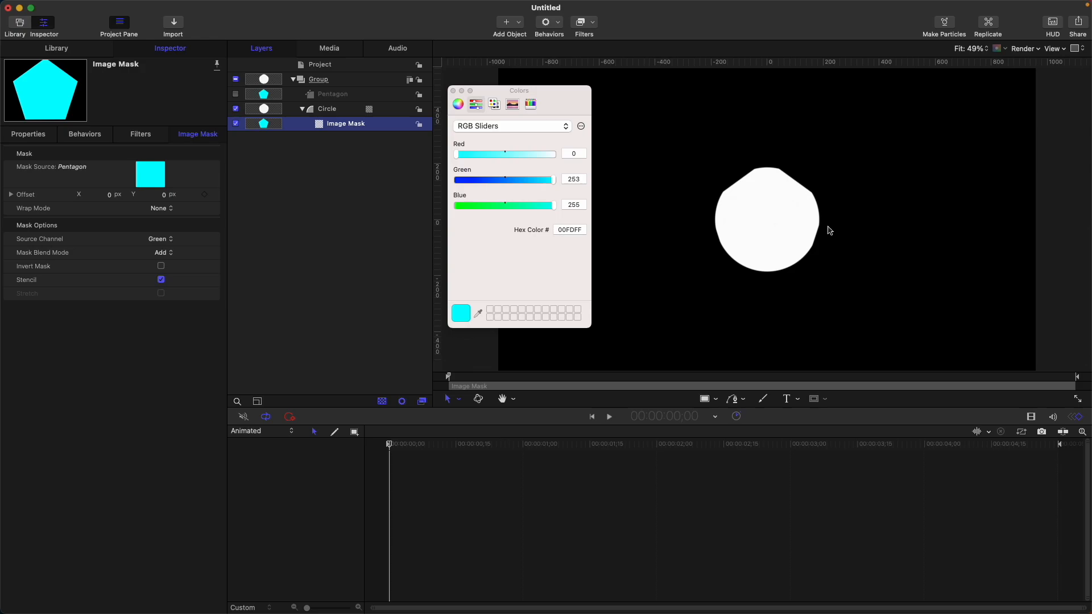
{"action": "left_click", "coordinate": [161, 238]}
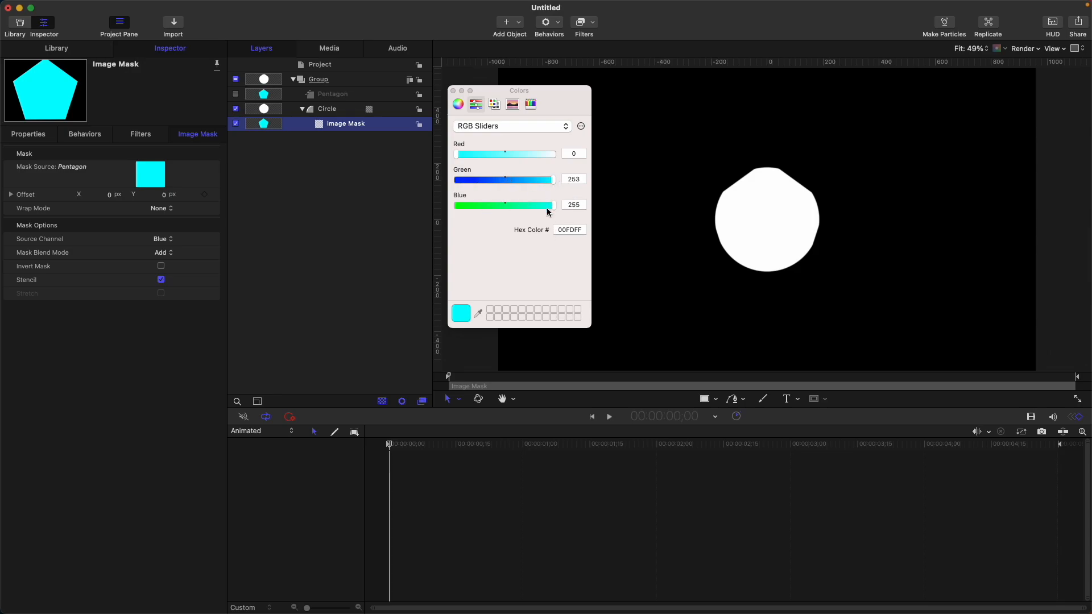
Step: Close the Colors window and set the Source Channel to Luminance
{"action": "left_click", "coordinate": [454, 91]}
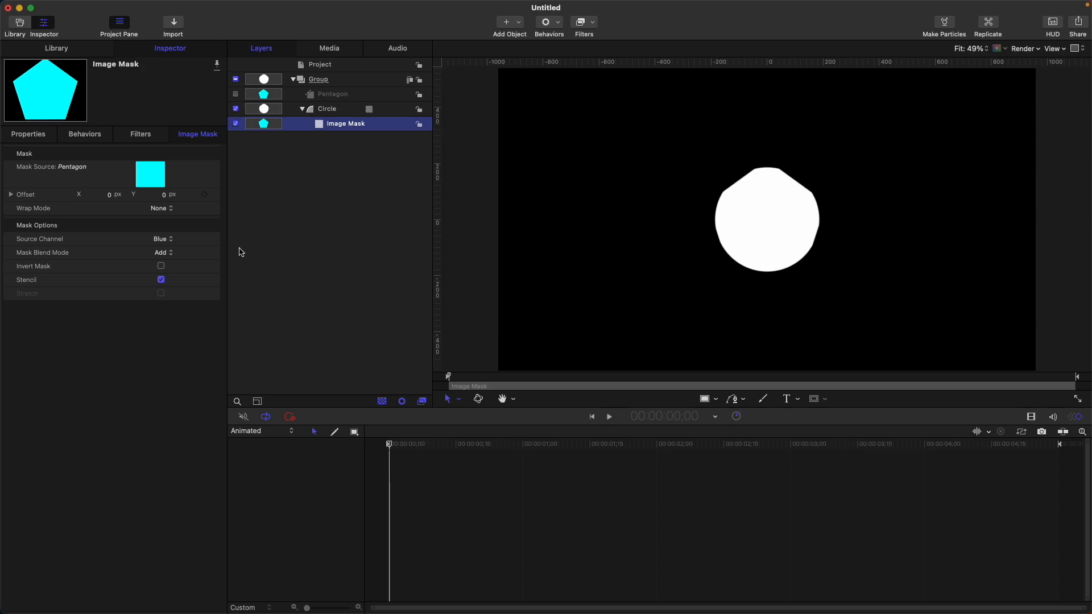
{"action": "left_click", "coordinate": [162, 239]}
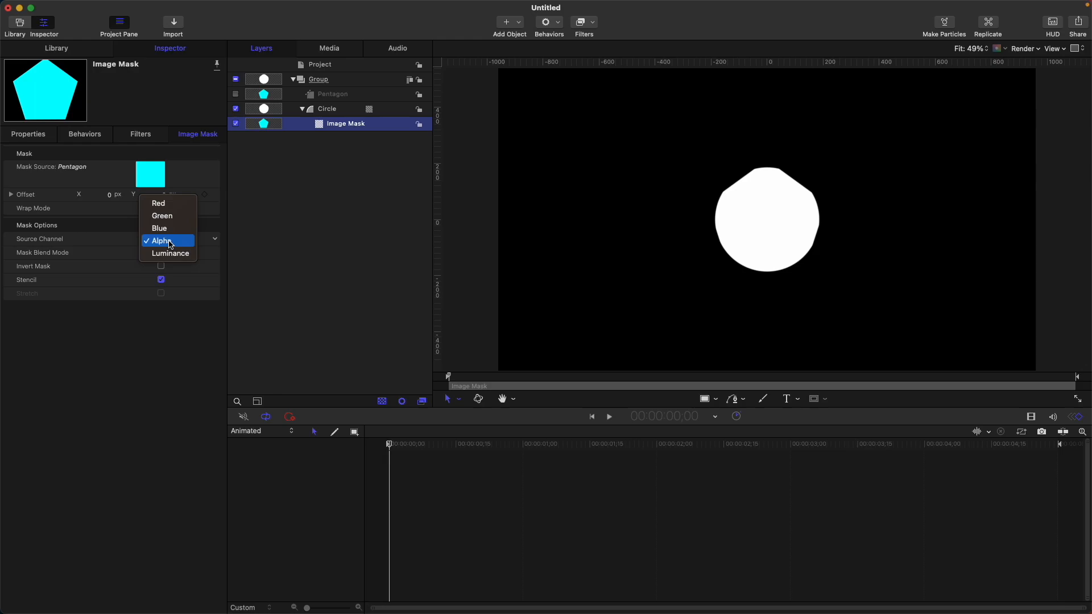
{"action": "left_click", "coordinate": [169, 253]}
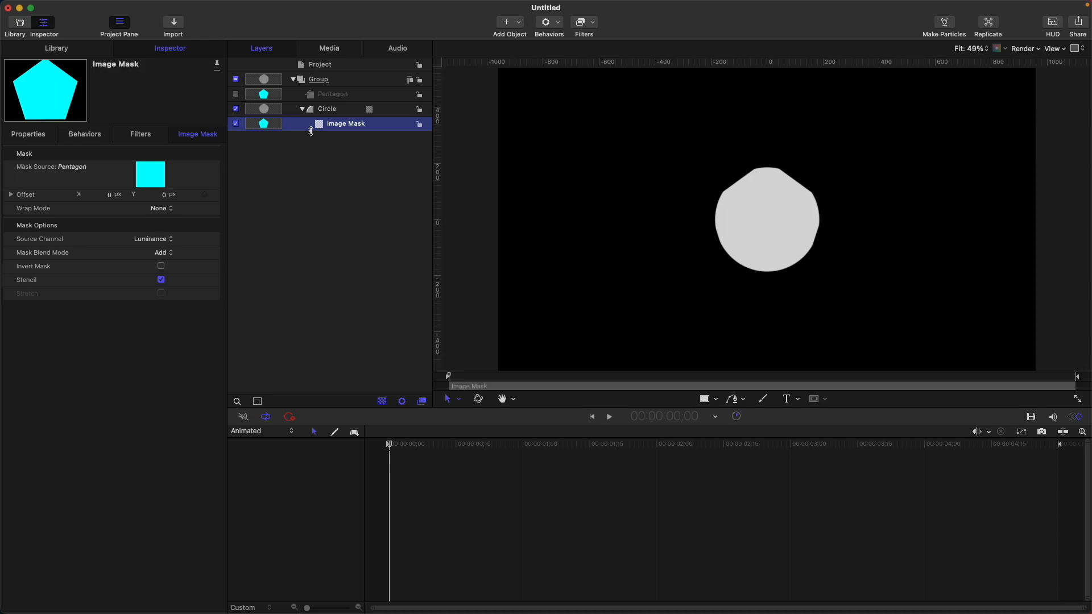
{"action": "mouse_move", "coordinate": [314, 133]}
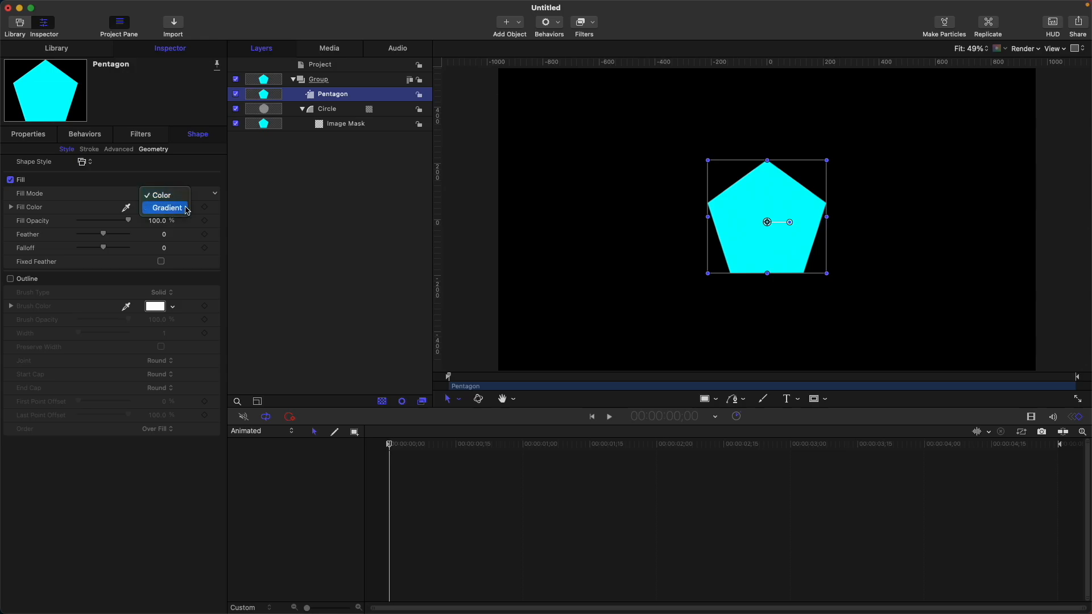
Step: Give the pentagon a Gradient fill with its end colour set to Black
{"action": "left_click", "coordinate": [166, 207]}
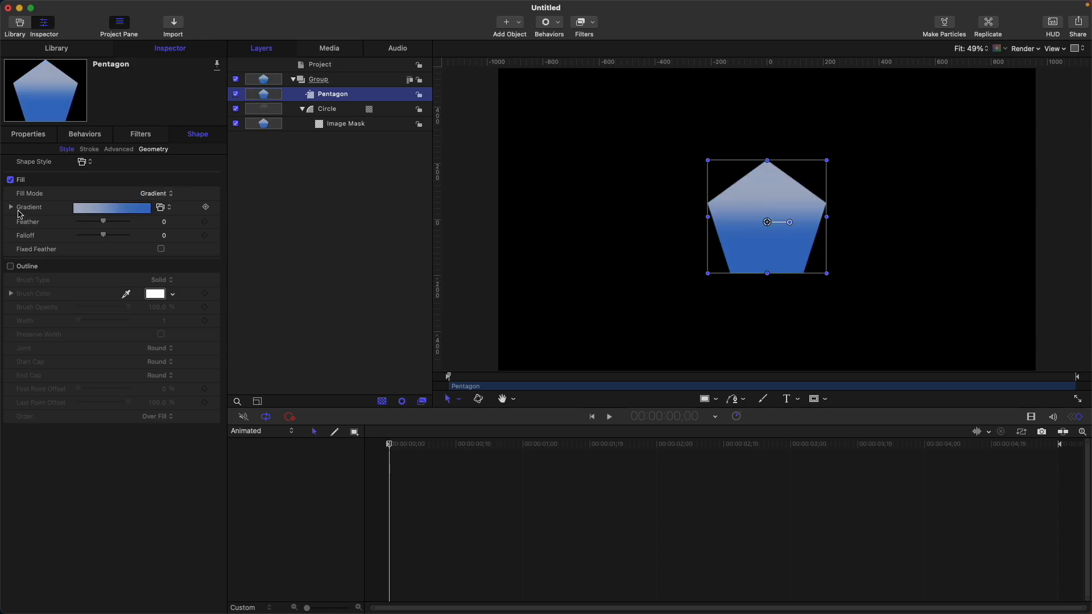
{"action": "left_click", "coordinate": [10, 207]}
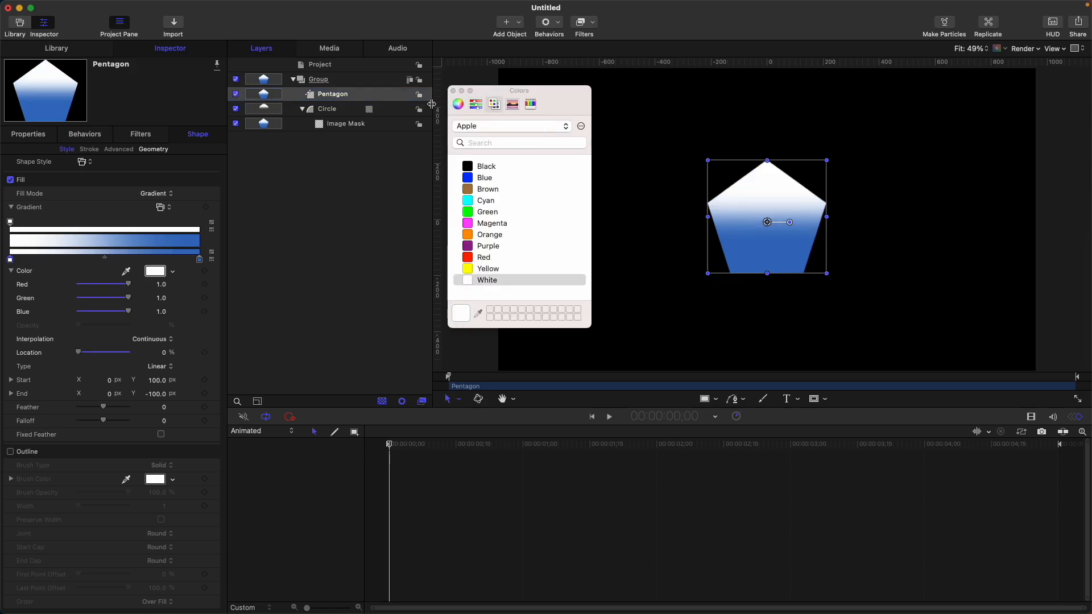
{"action": "left_click", "coordinate": [484, 178]}
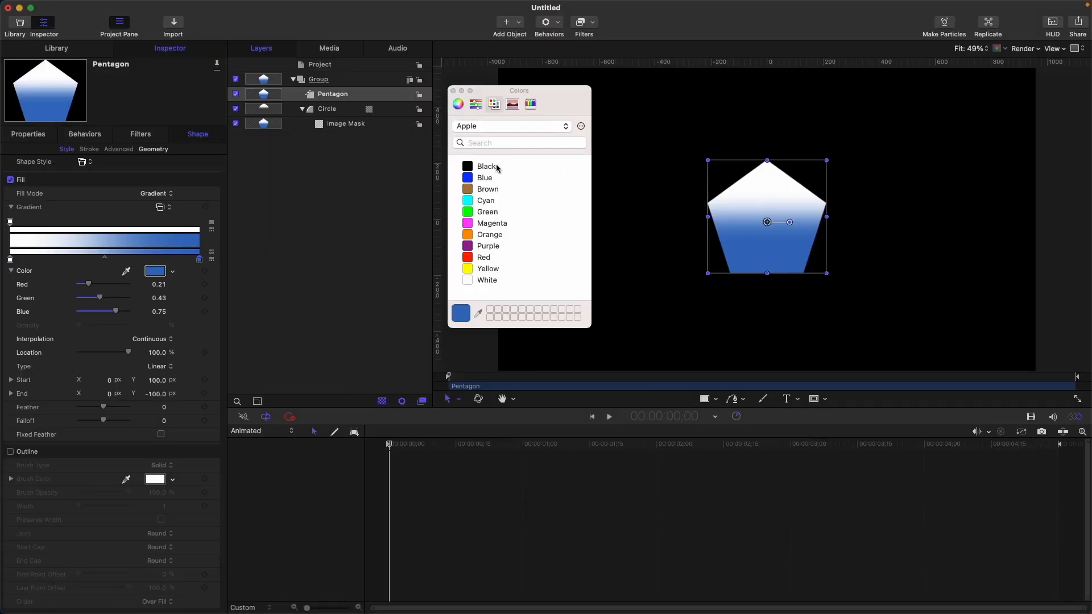
{"action": "left_click", "coordinate": [467, 166]}
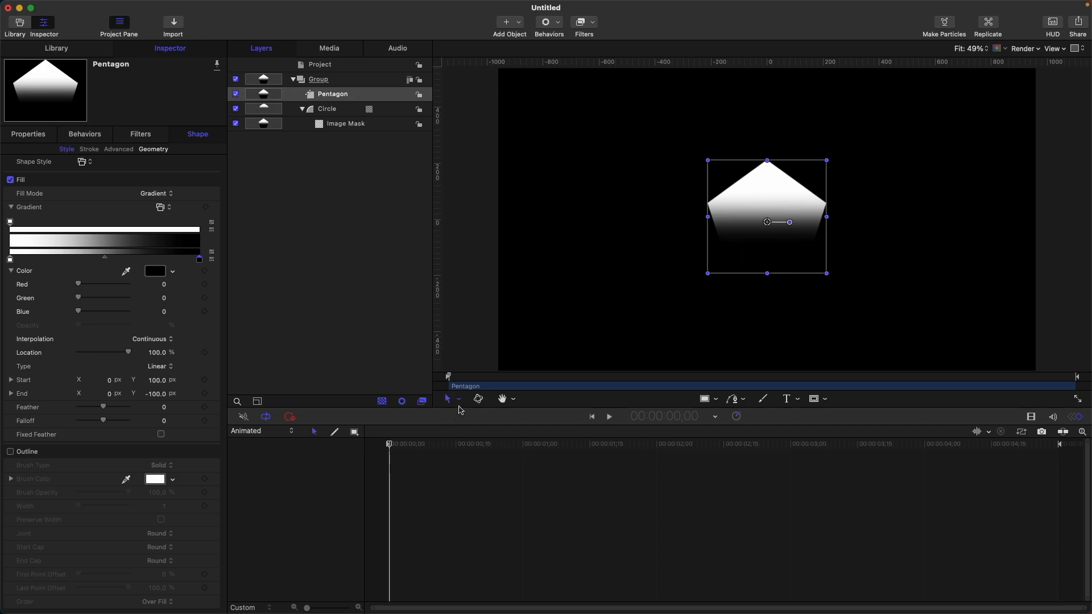
{"action": "left_click", "coordinate": [459, 398]}
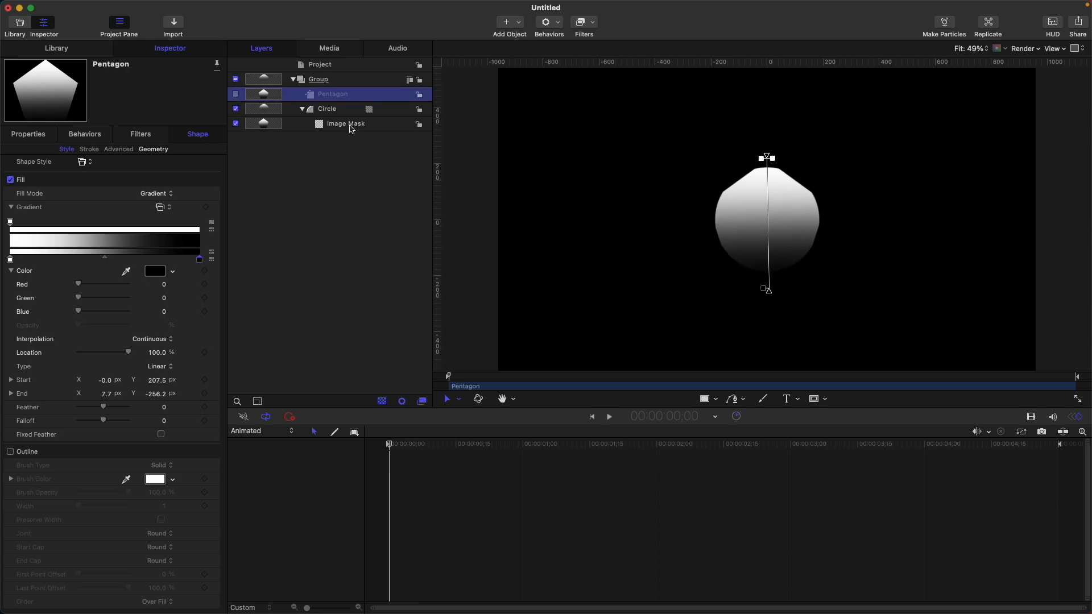
Step: View the composition over a transparent background and move the pentagon gradient's white stop to 31.88% Location
{"action": "left_click", "coordinate": [346, 123]}
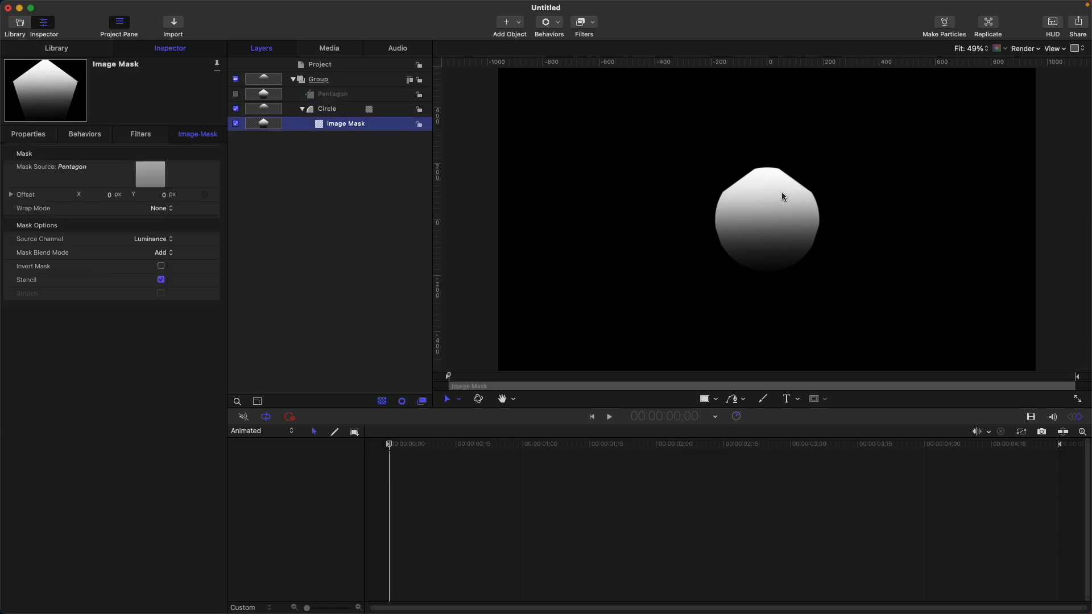
{"action": "mouse_move", "coordinate": [776, 209]}
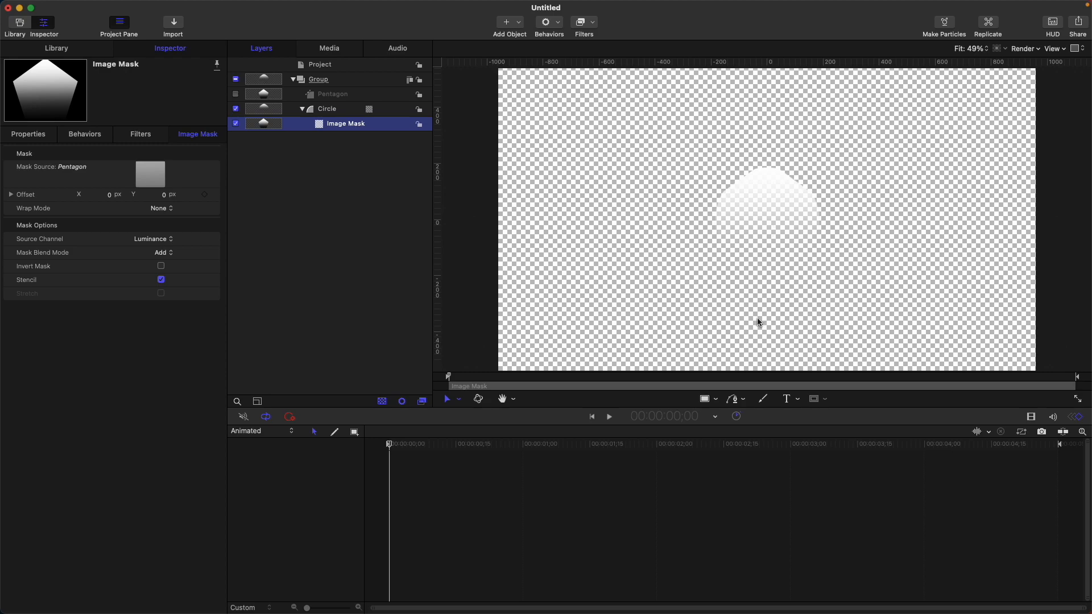
{"action": "left_click", "coordinate": [333, 94]}
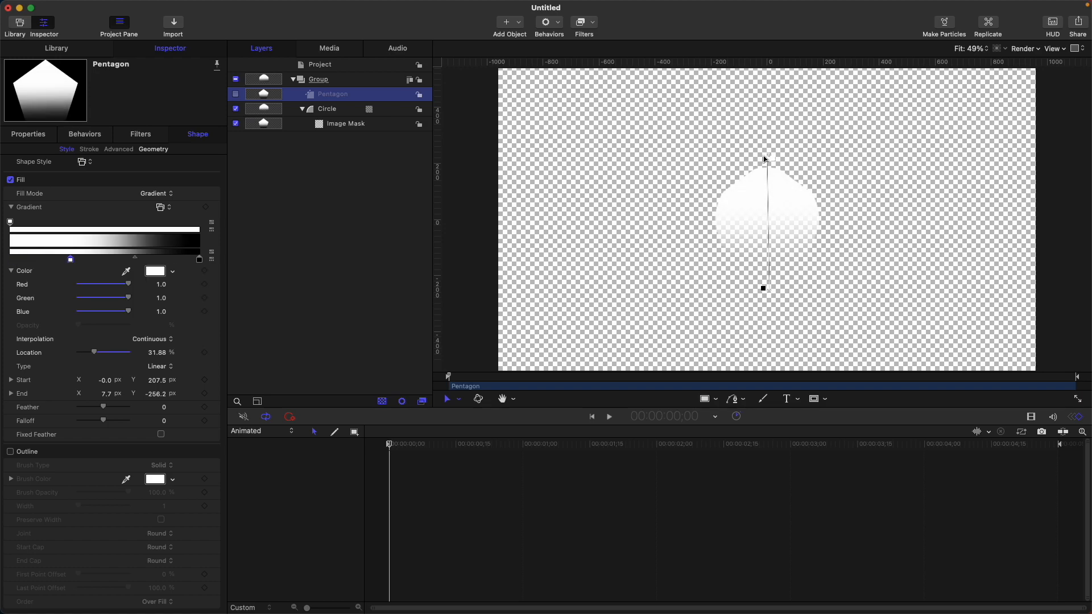
{"action": "left_click", "coordinate": [345, 123]}
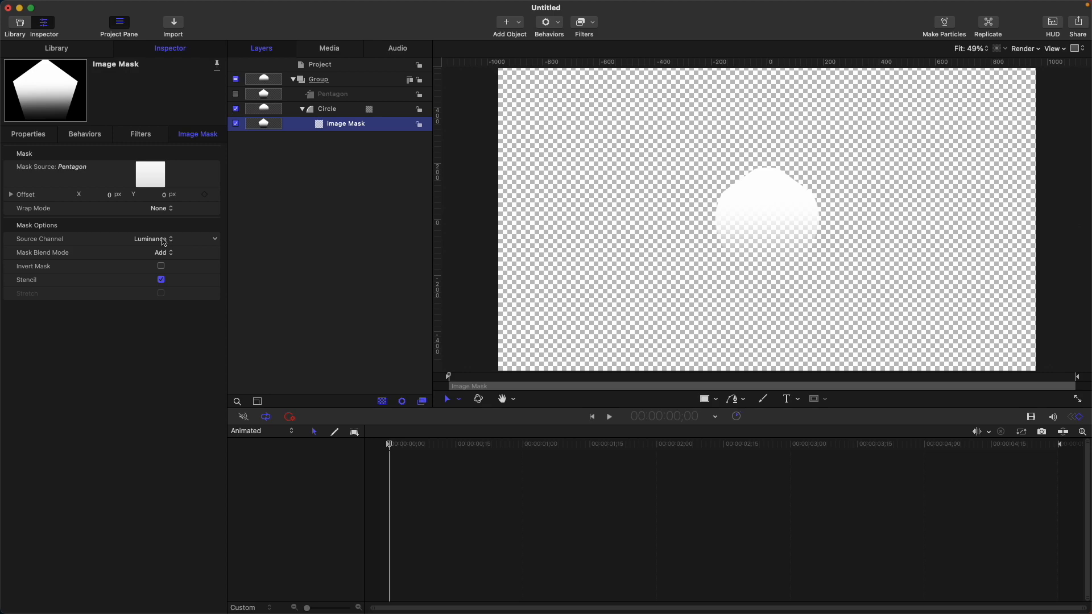
{"action": "mouse_move", "coordinate": [170, 262]}
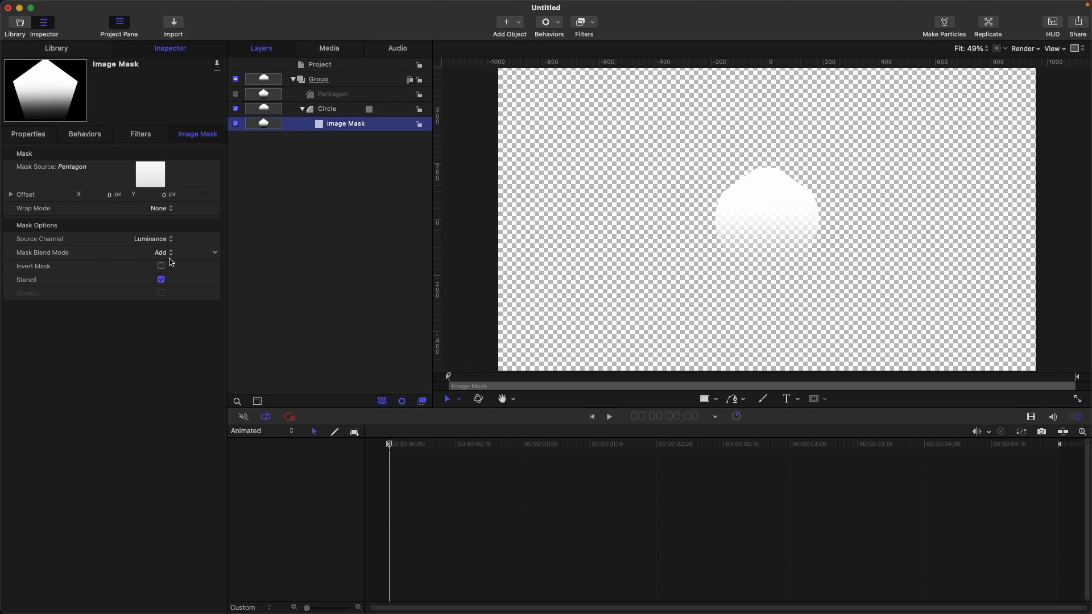
{"action": "mouse_move", "coordinate": [174, 263]}
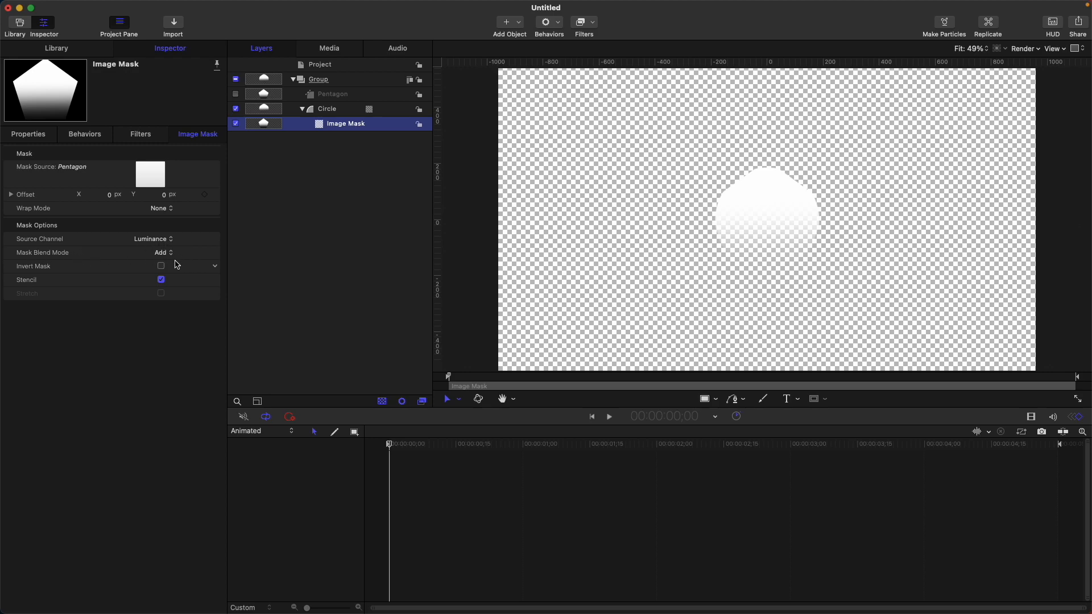
{"action": "left_click", "coordinate": [162, 253]}
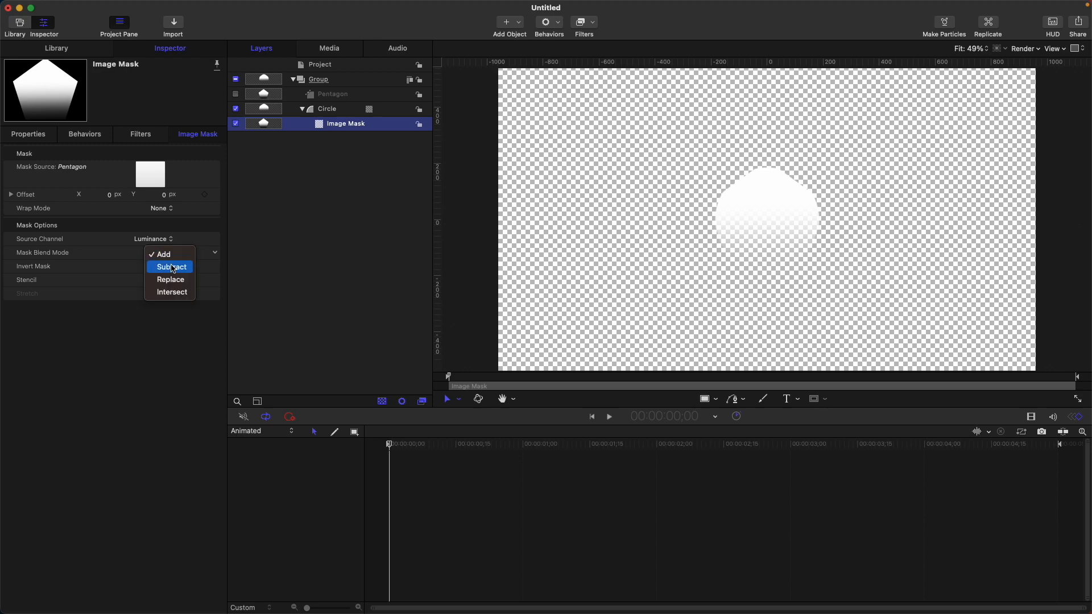
{"action": "left_click", "coordinate": [171, 266]}
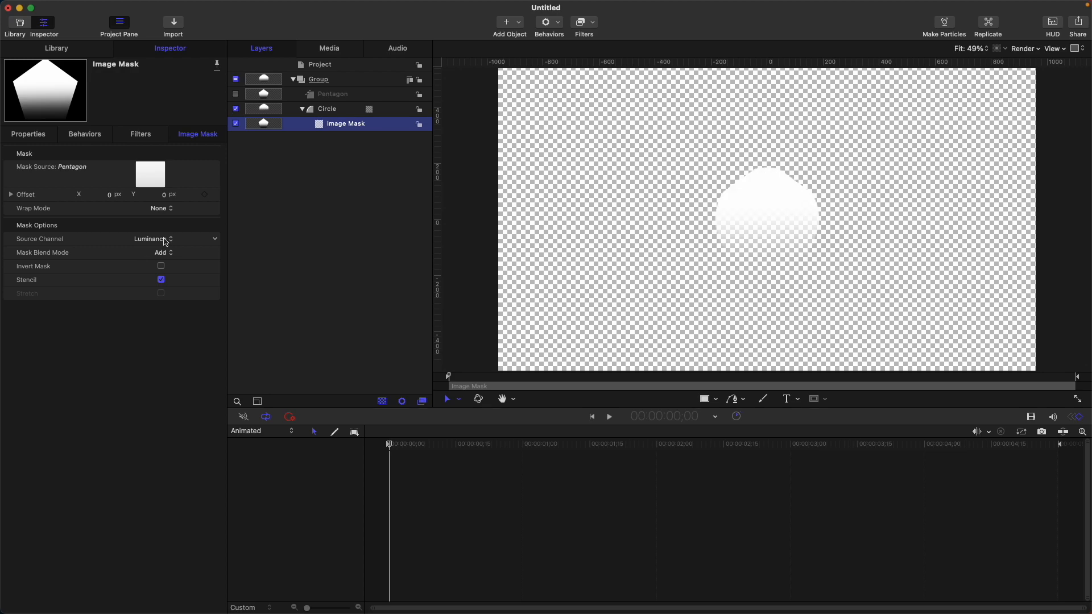
Step: Set the Image Mask's Source Channel to Alpha, enable Invert Mask and choose Subtract as Mask Blend Mode
{"action": "left_click", "coordinate": [151, 238]}
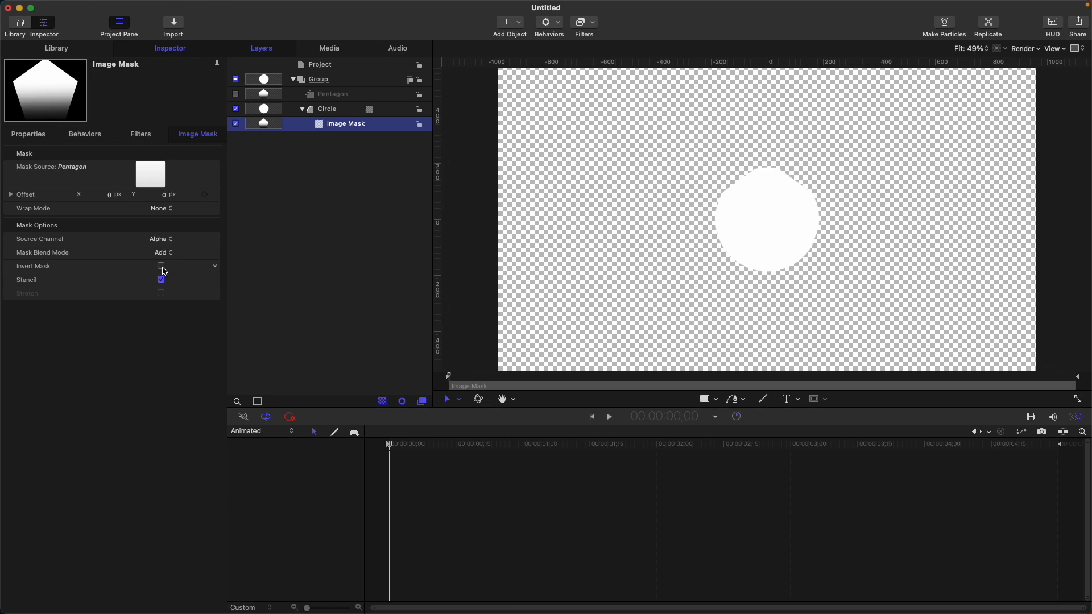
{"action": "left_click", "coordinate": [160, 266]}
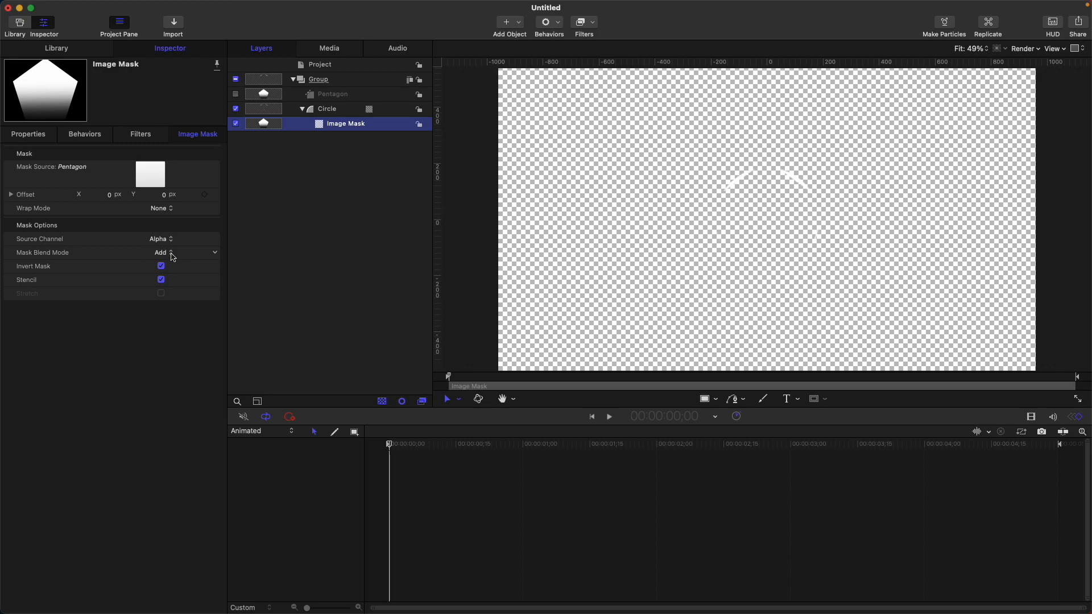
{"action": "left_click", "coordinate": [160, 253]}
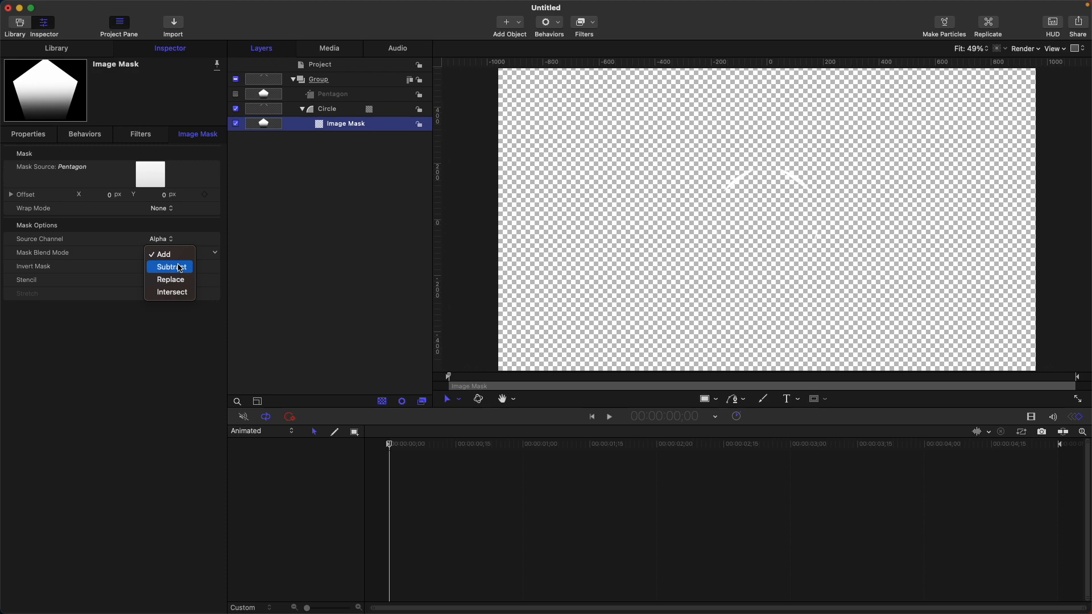
{"action": "left_click", "coordinate": [171, 266]}
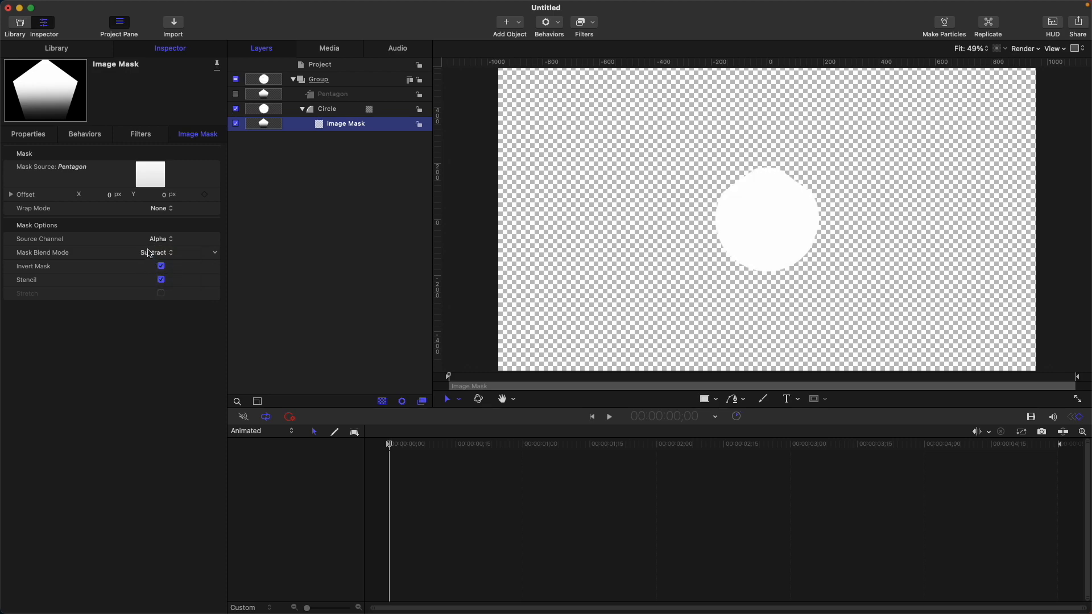
{"action": "left_click", "coordinate": [155, 253]}
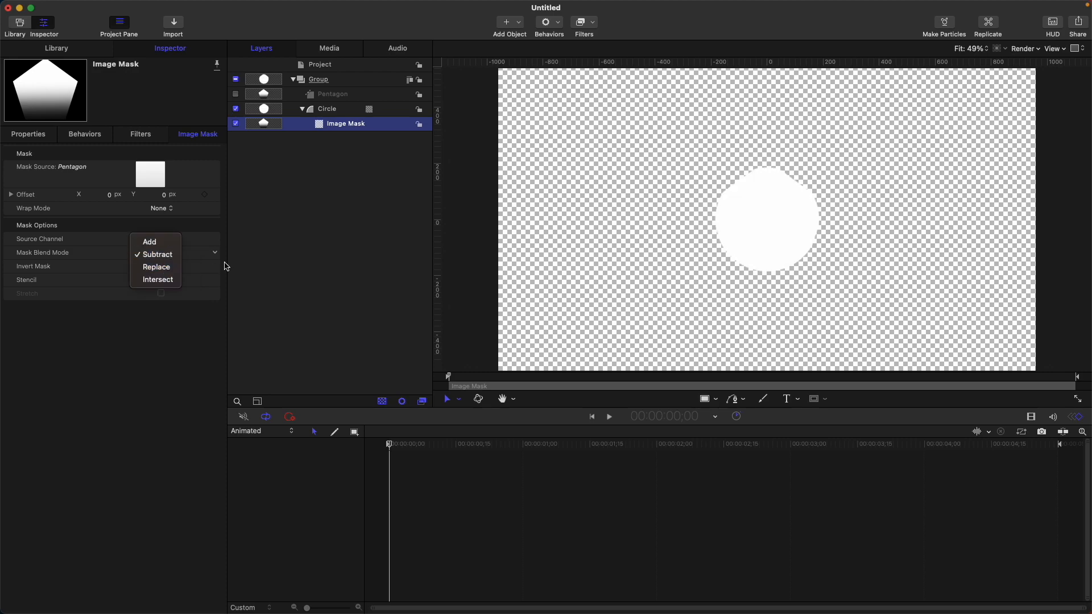